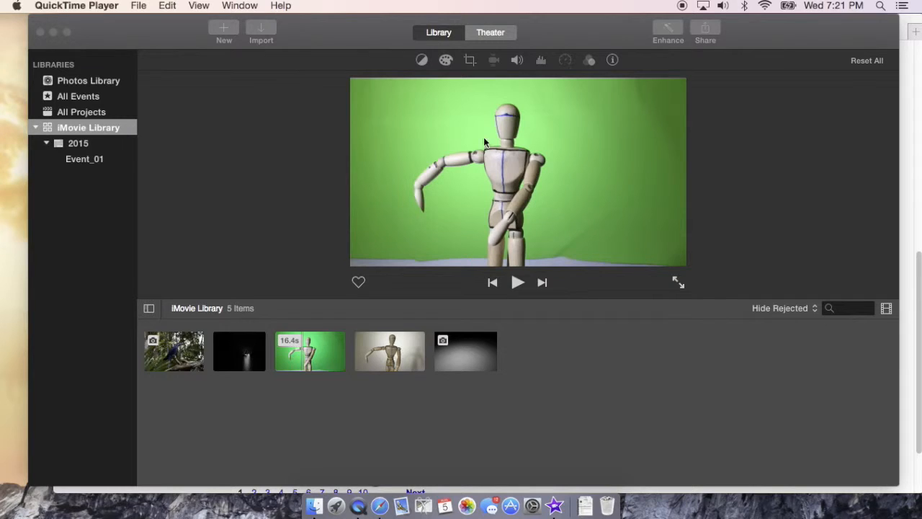
mouse_move(507, 153)
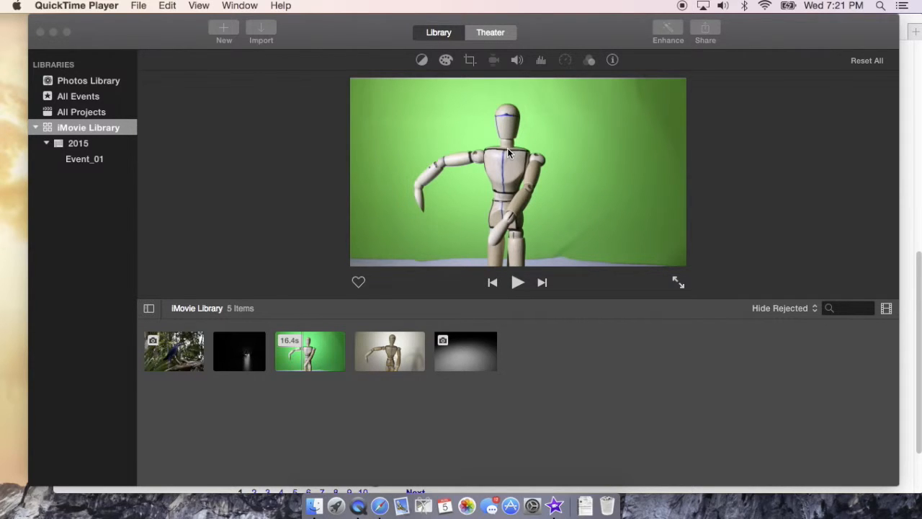
mouse_move(397, 126)
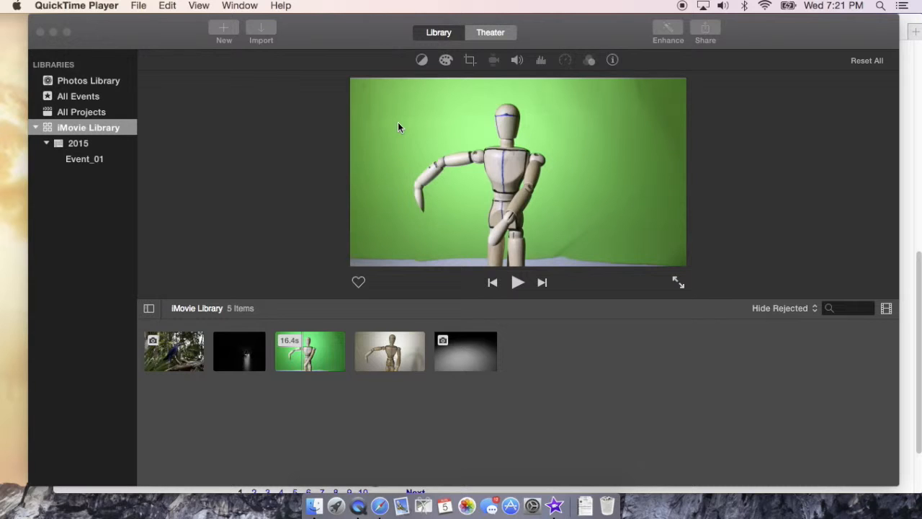
mouse_move(272, 145)
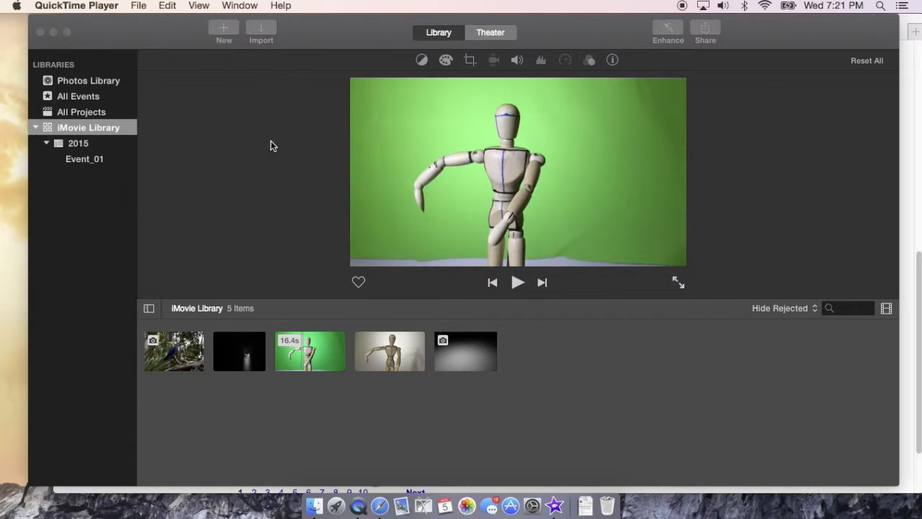
mouse_move(89, 127)
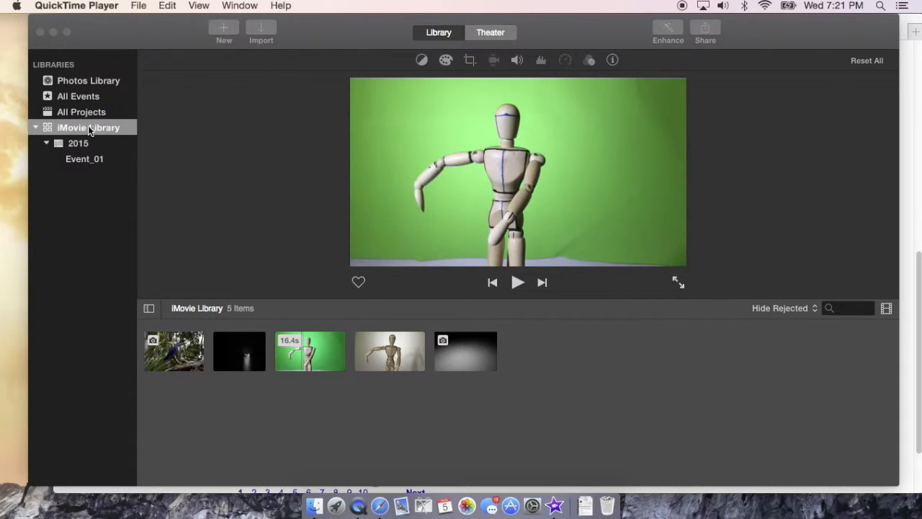
mouse_move(179, 133)
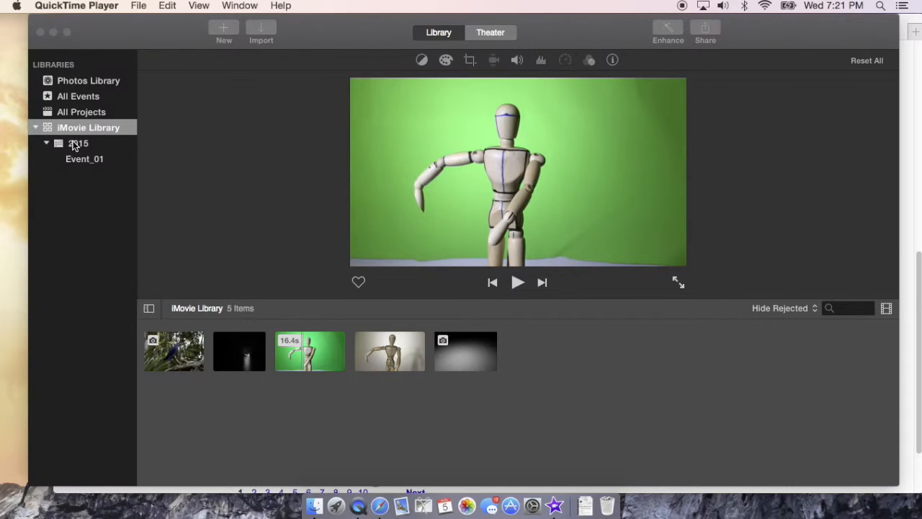
mouse_move(84, 158)
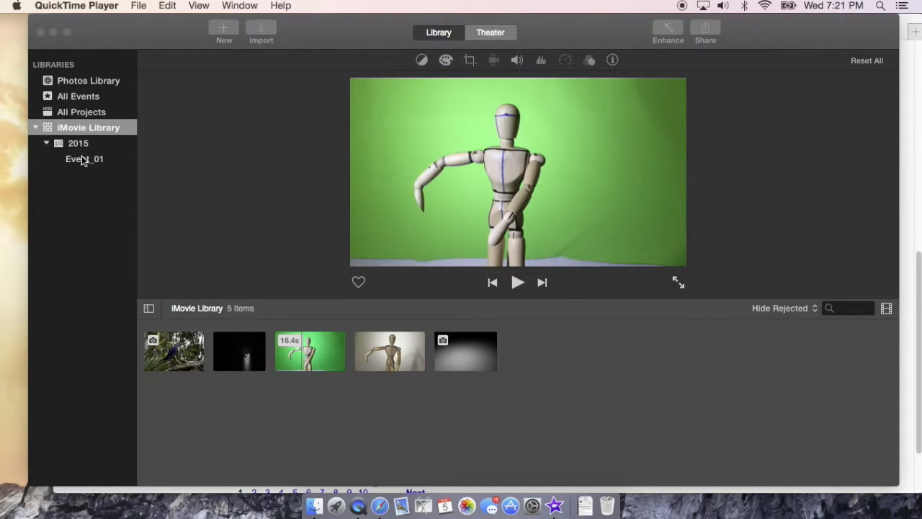
Show Event_01's five clips from the 2015 library in the browser.
click(83, 159)
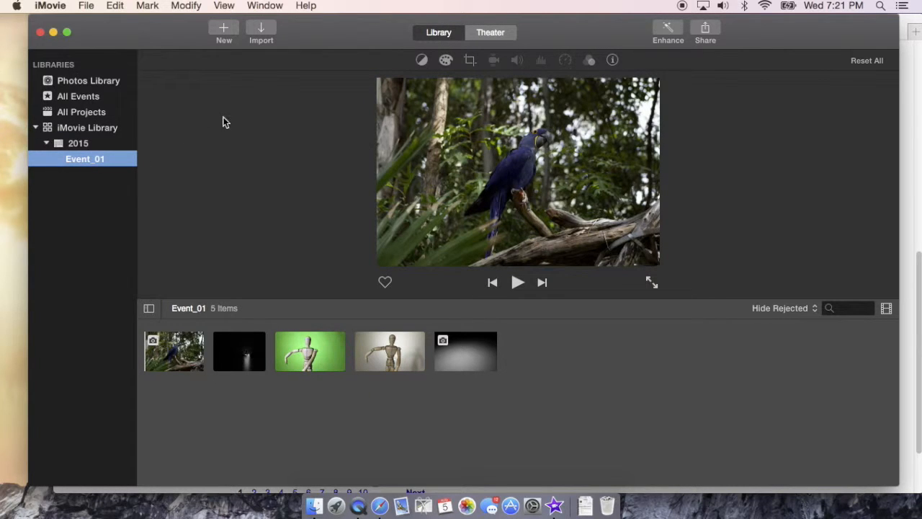
mouse_move(225, 41)
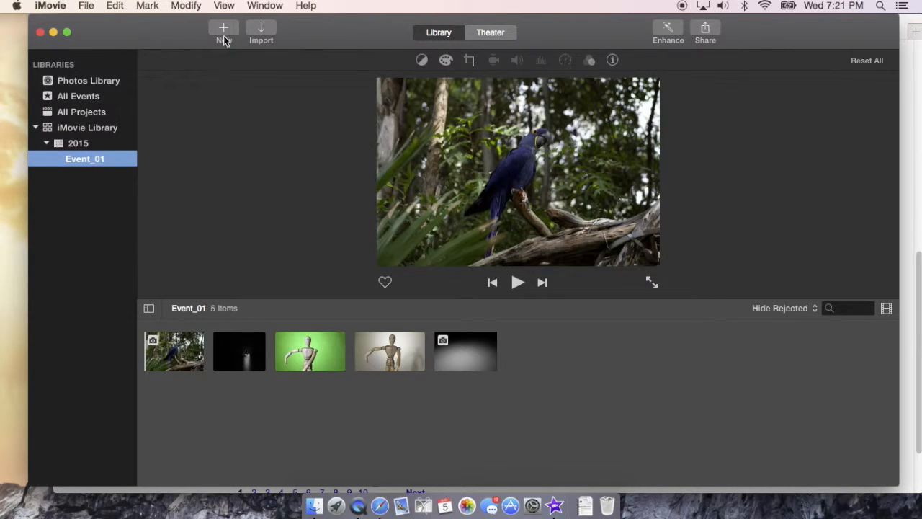
Create a new no-theme movie named 'project' in Event_01.
click(225, 29)
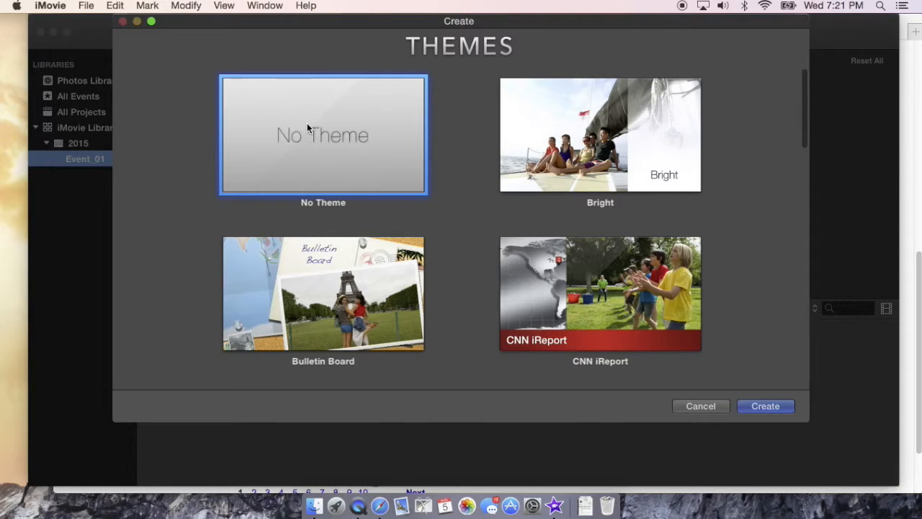
mouse_move(511, 271)
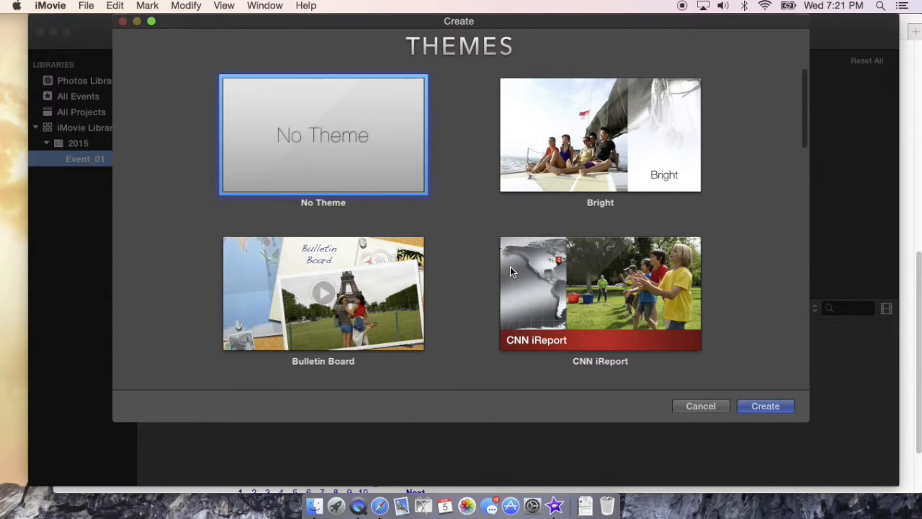
mouse_move(752, 389)
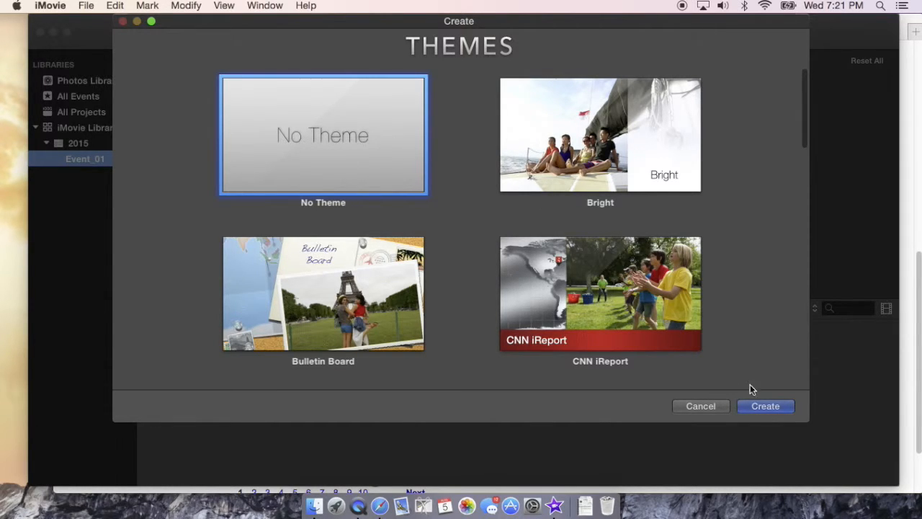
click(765, 406)
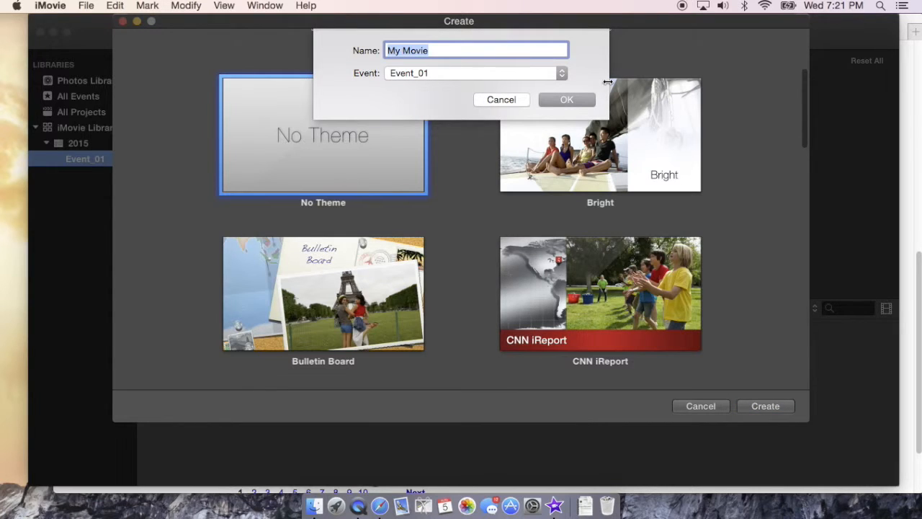
mouse_move(487, 65)
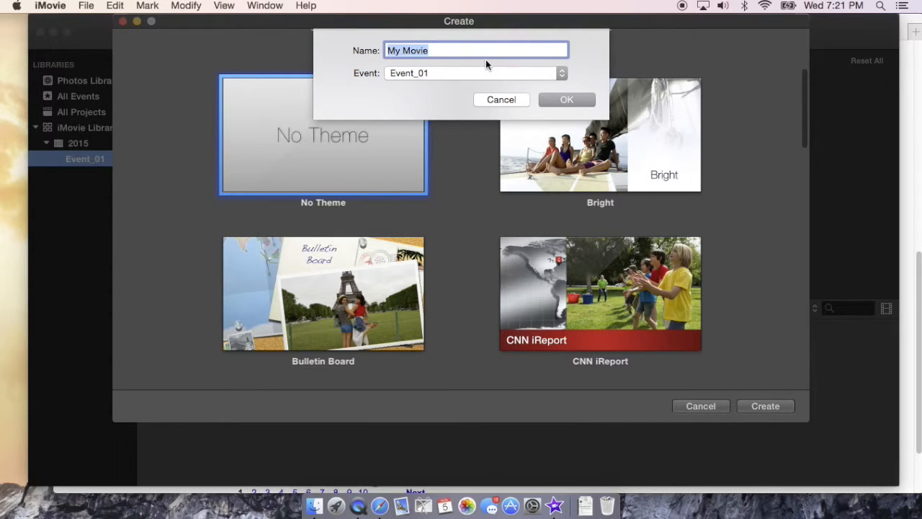
text(pro)
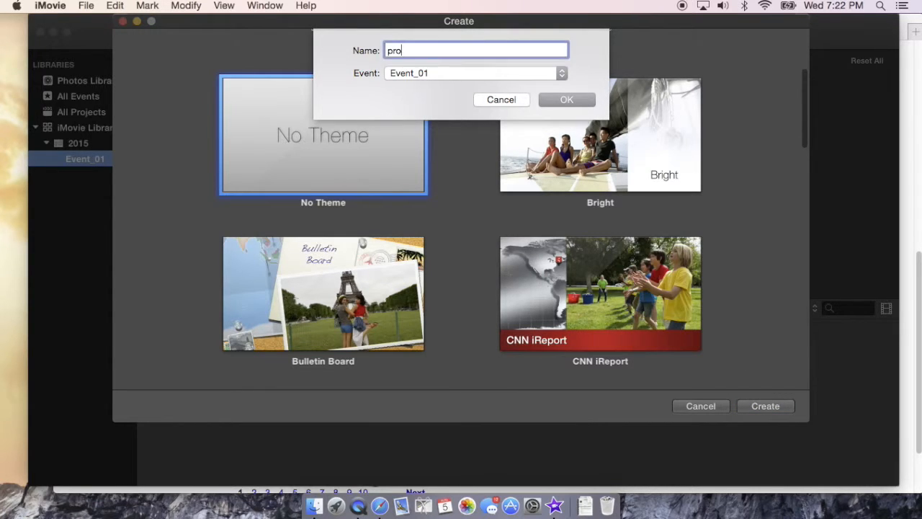
text(ject)
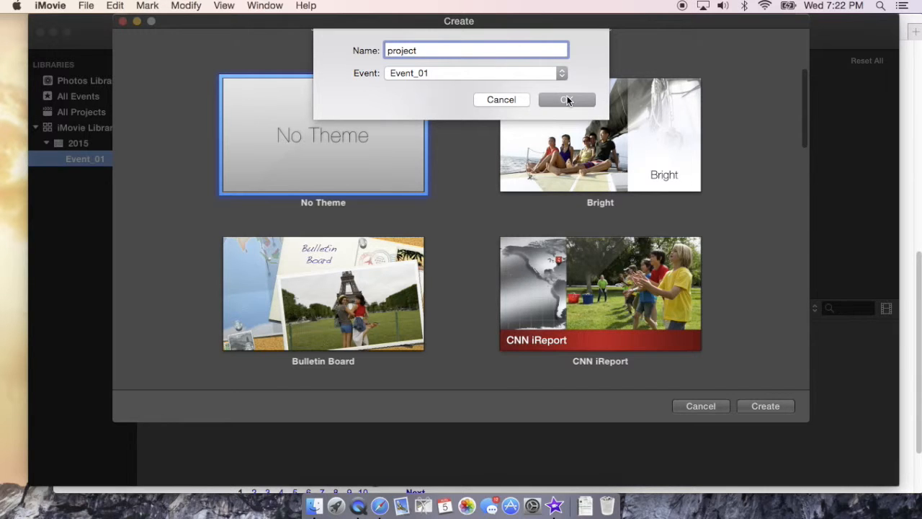
click(566, 99)
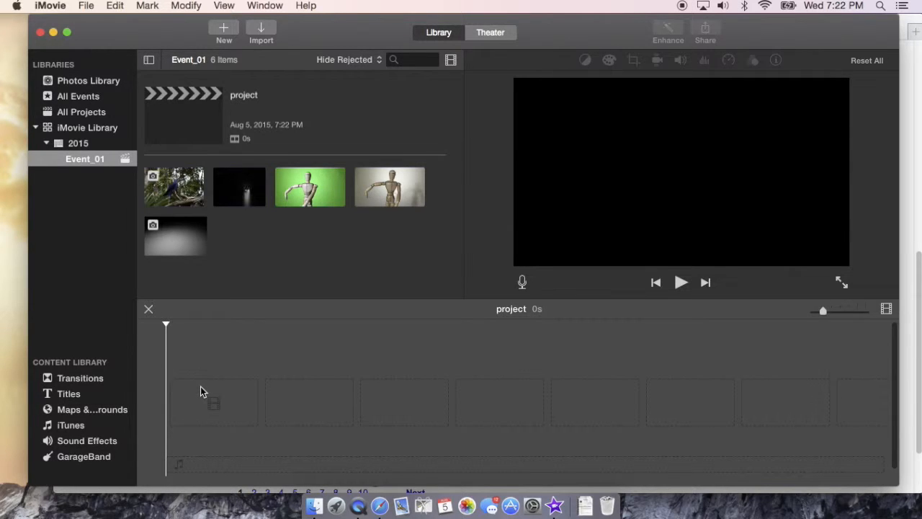
mouse_move(282, 410)
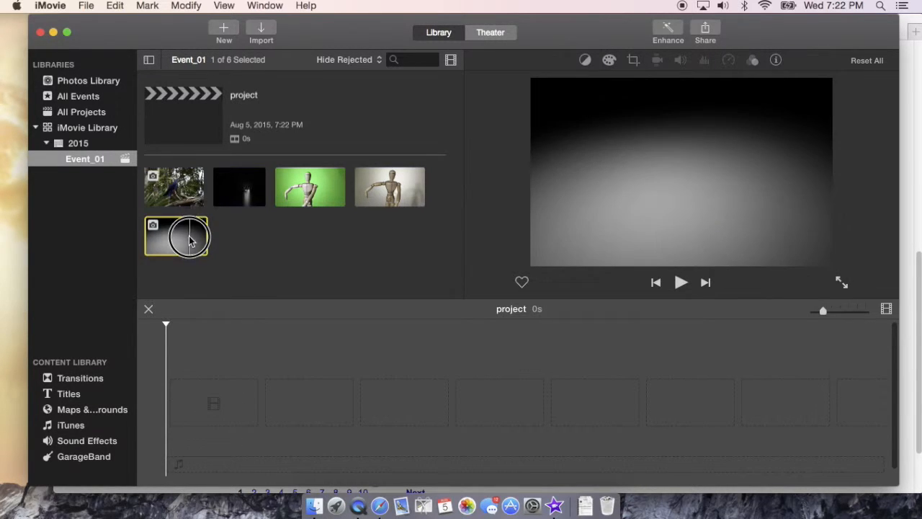
Add the grey gradient clip to the start of the empty project timeline.
drag(175, 237, 406, 403)
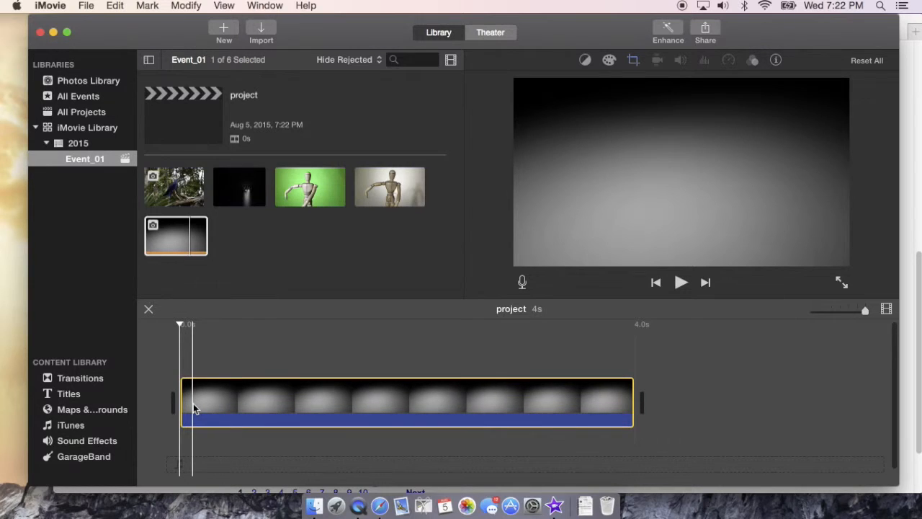
click(176, 236)
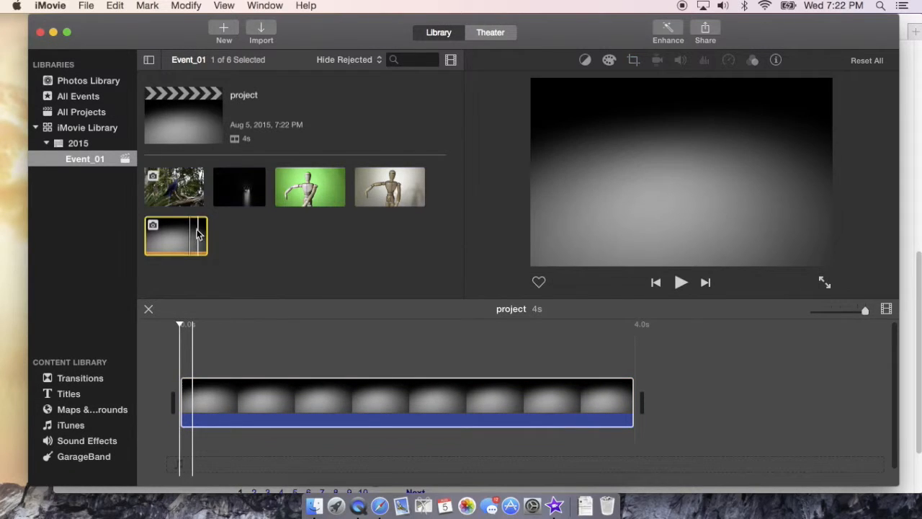
mouse_move(261, 36)
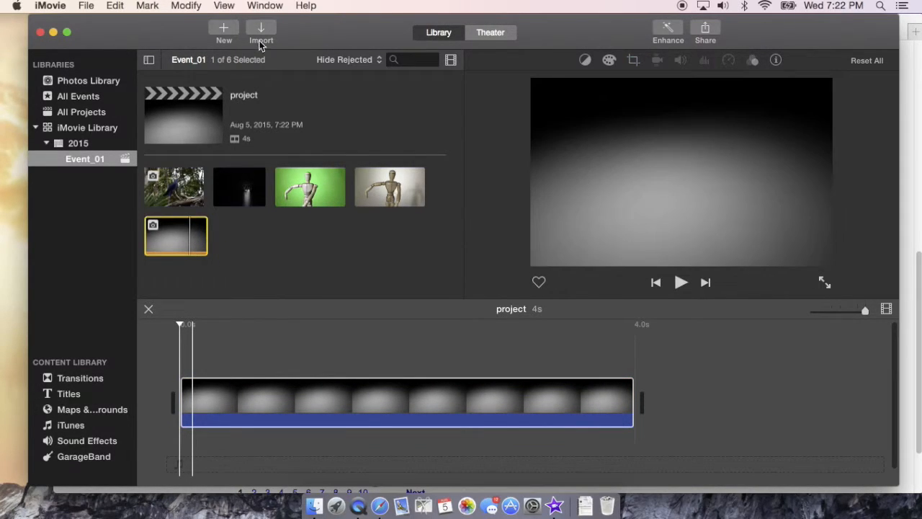
mouse_move(261, 31)
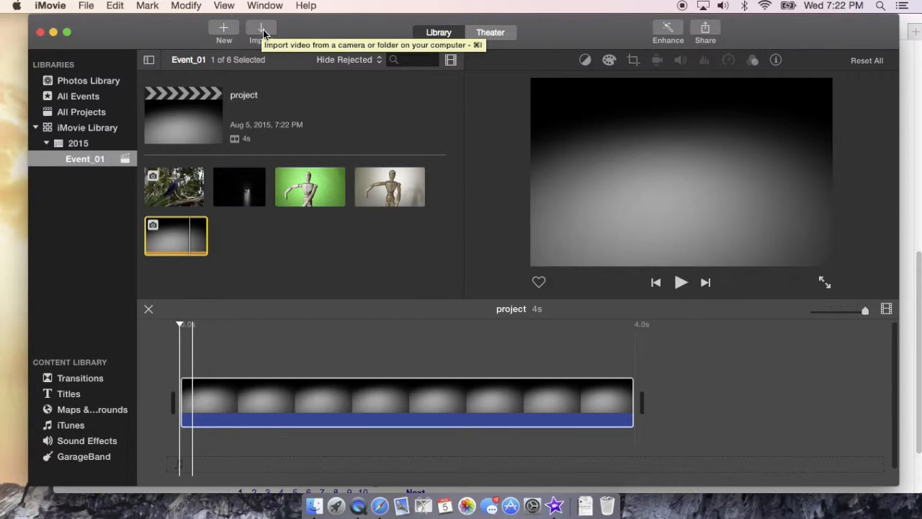
mouse_move(224, 242)
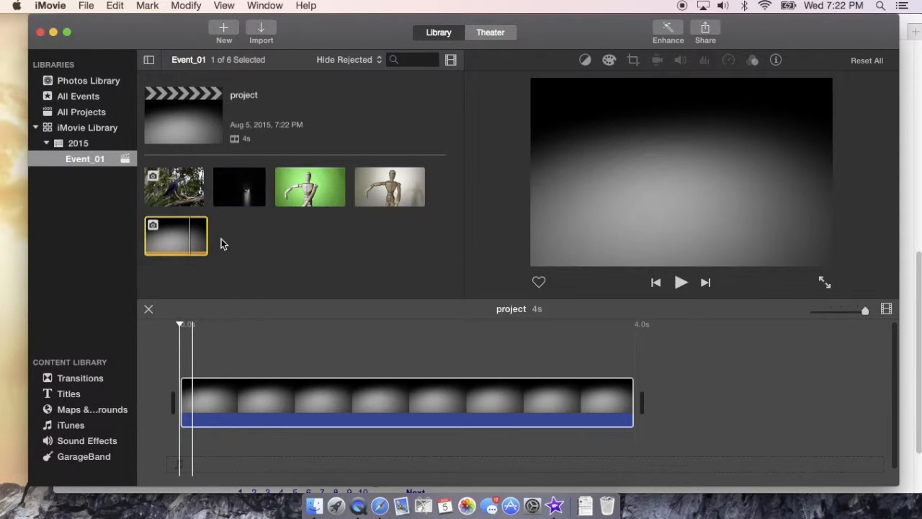
click(201, 400)
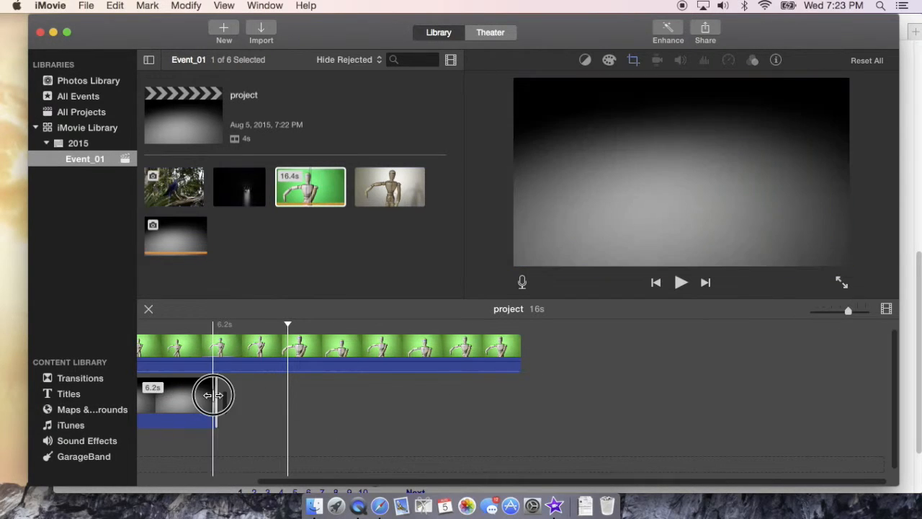
Stretch the gradient clip to run the full length under the 16.4-second mannequin clip.
drag(213, 395, 513, 395)
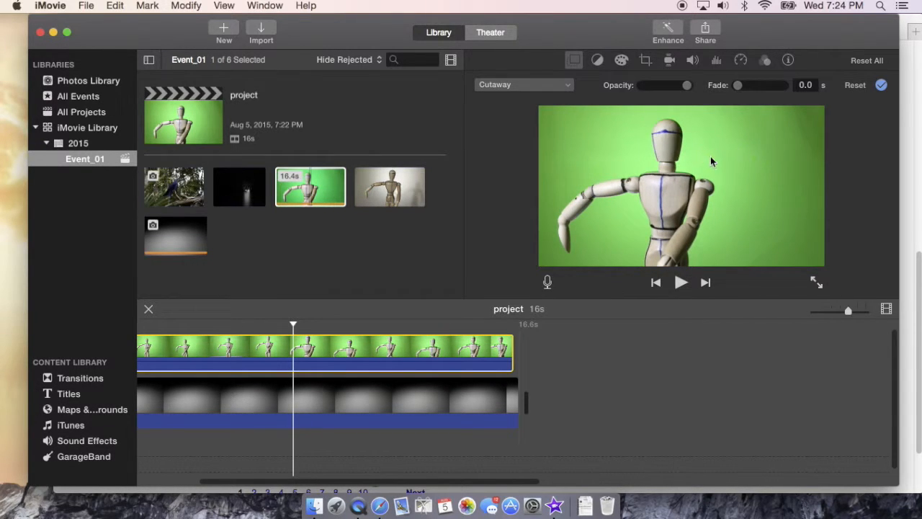
mouse_move(729, 169)
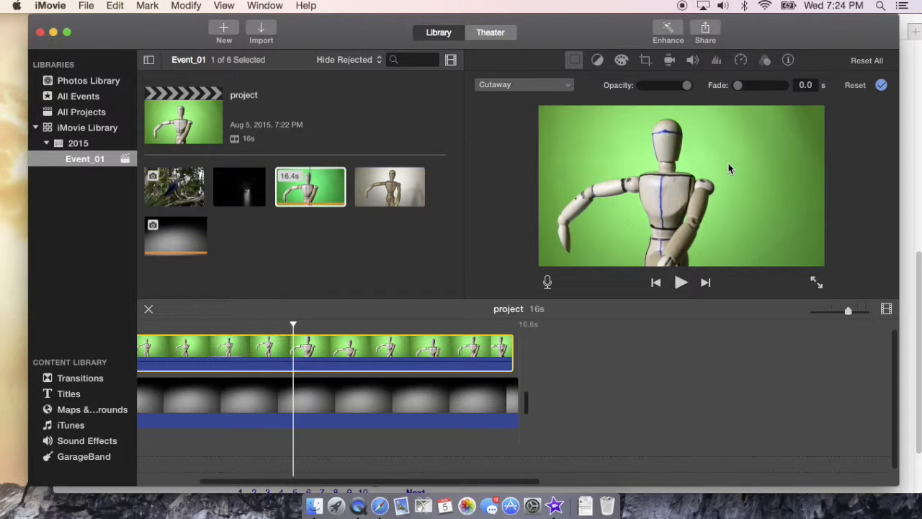
mouse_move(666, 171)
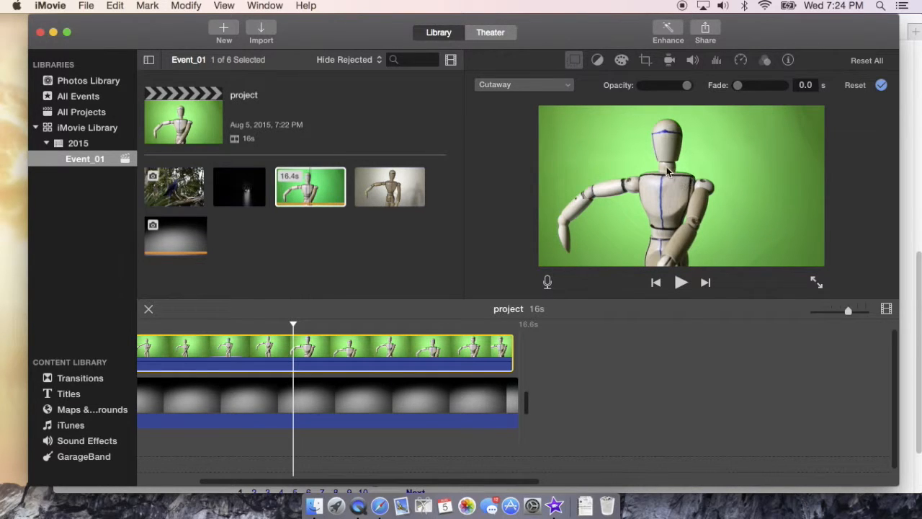
mouse_move(677, 180)
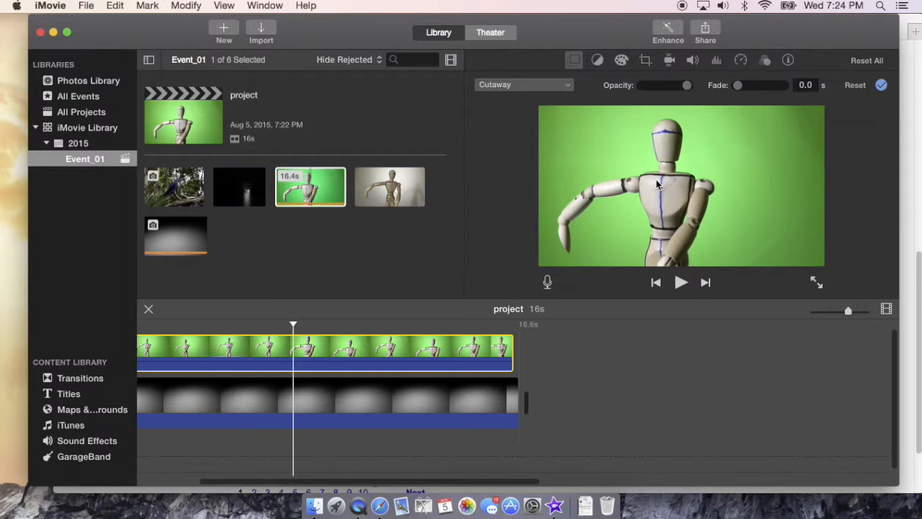
mouse_move(732, 156)
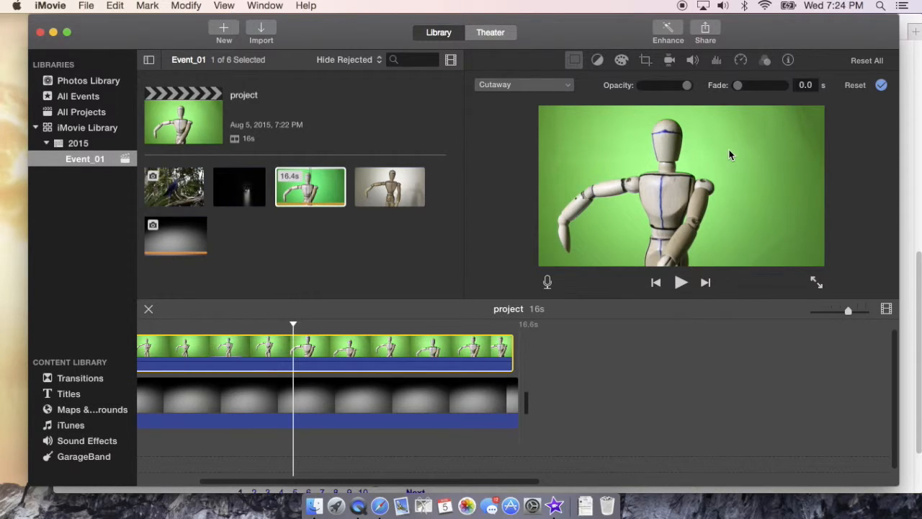
mouse_move(749, 172)
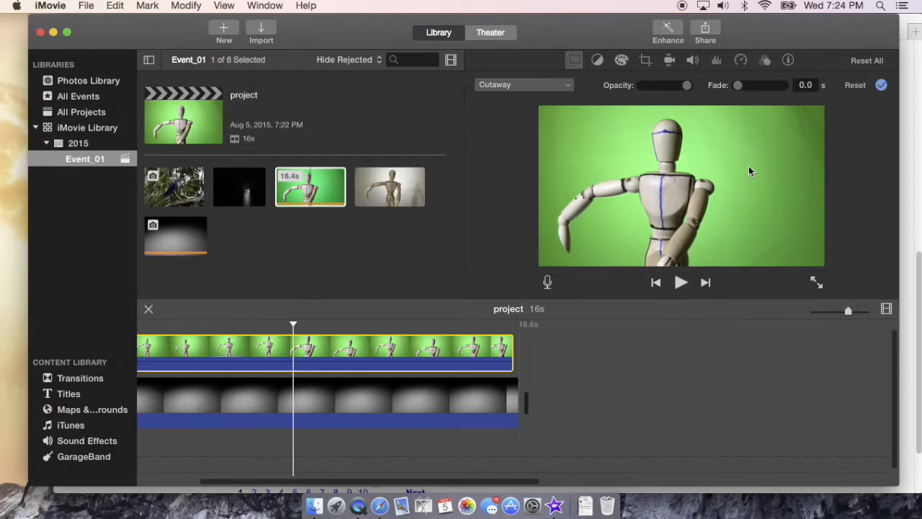
mouse_move(764, 189)
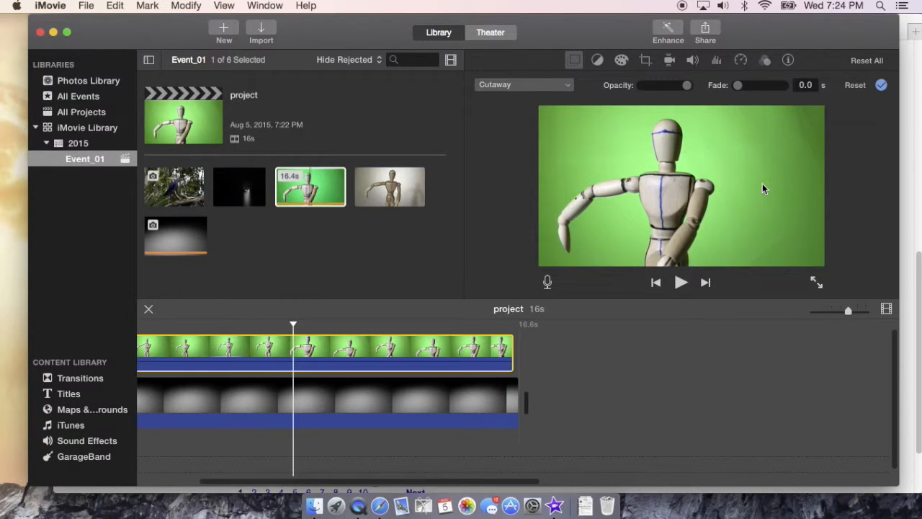
mouse_move(651, 179)
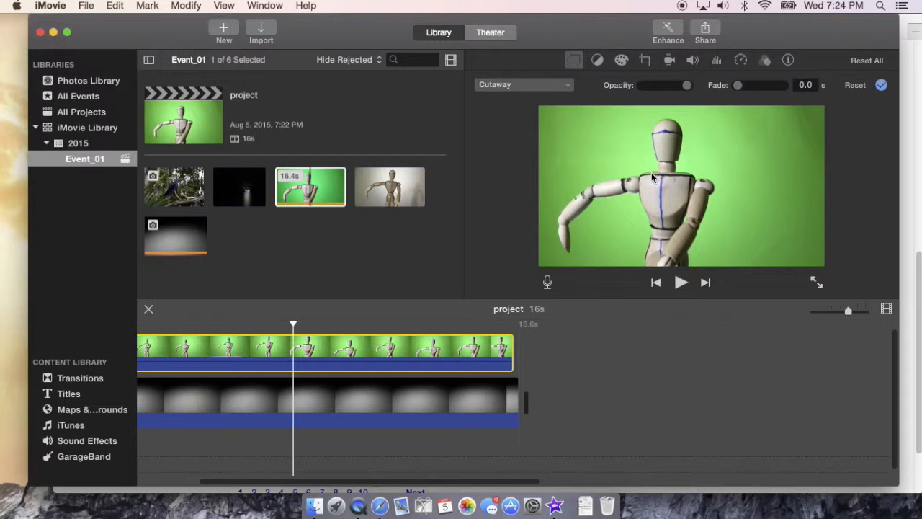
mouse_move(756, 158)
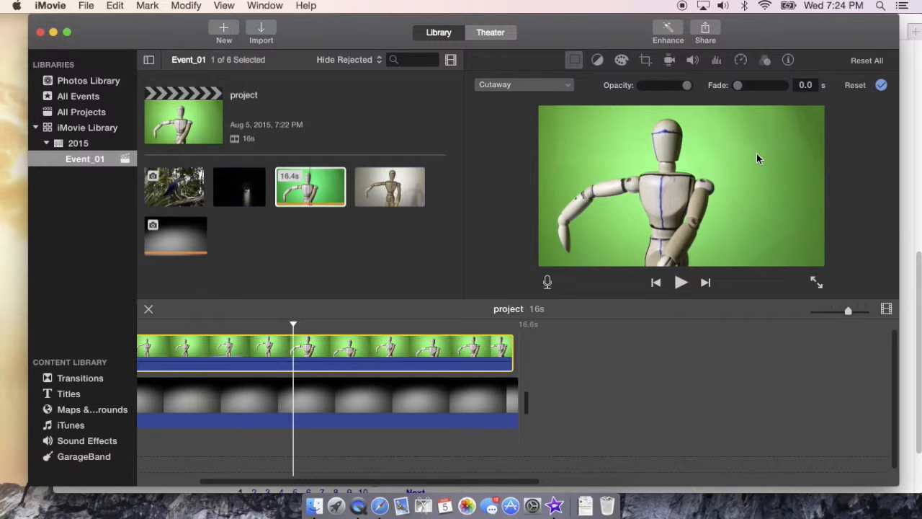
mouse_move(573, 143)
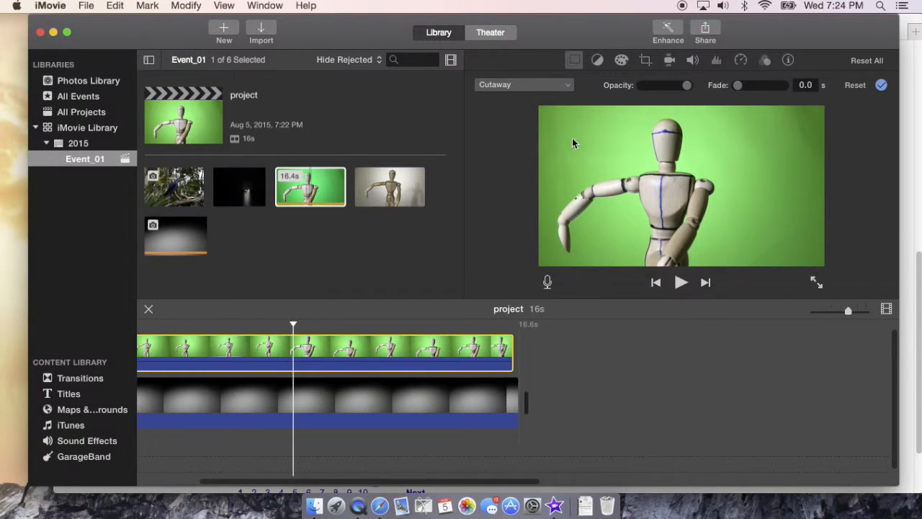
mouse_move(758, 153)
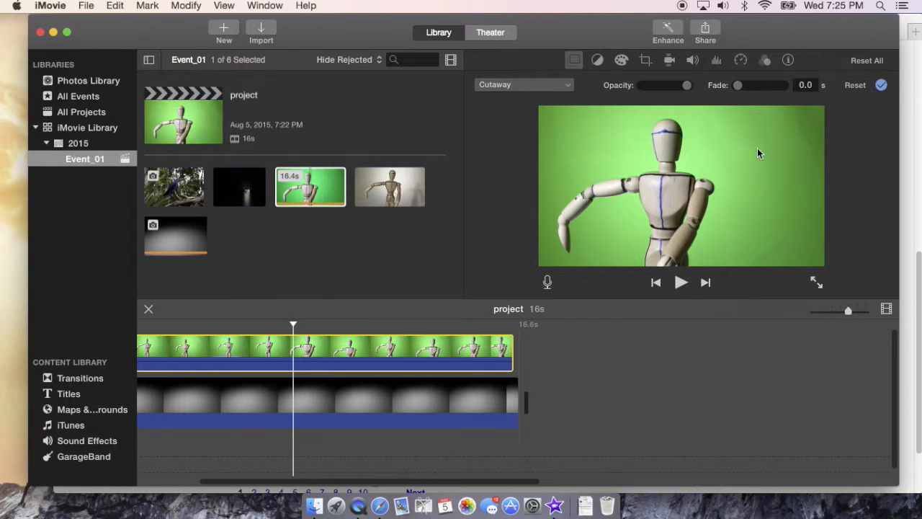
mouse_move(778, 167)
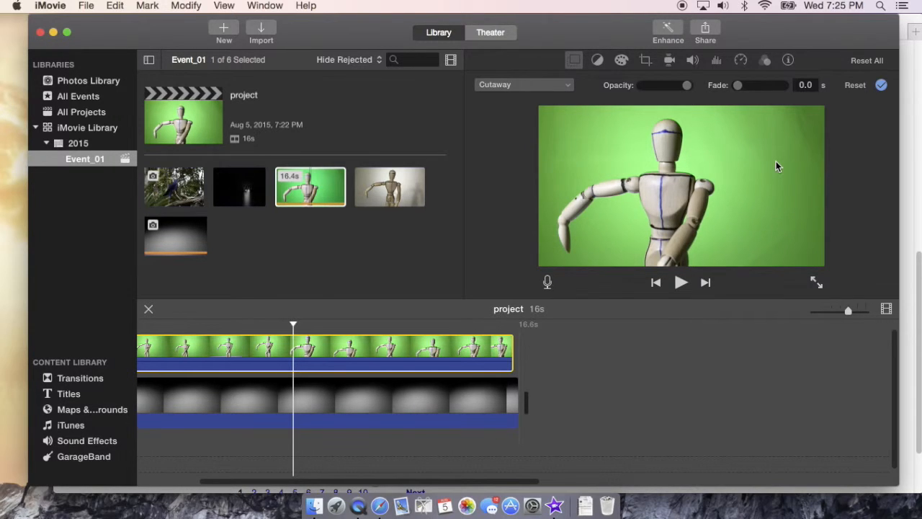
mouse_move(747, 149)
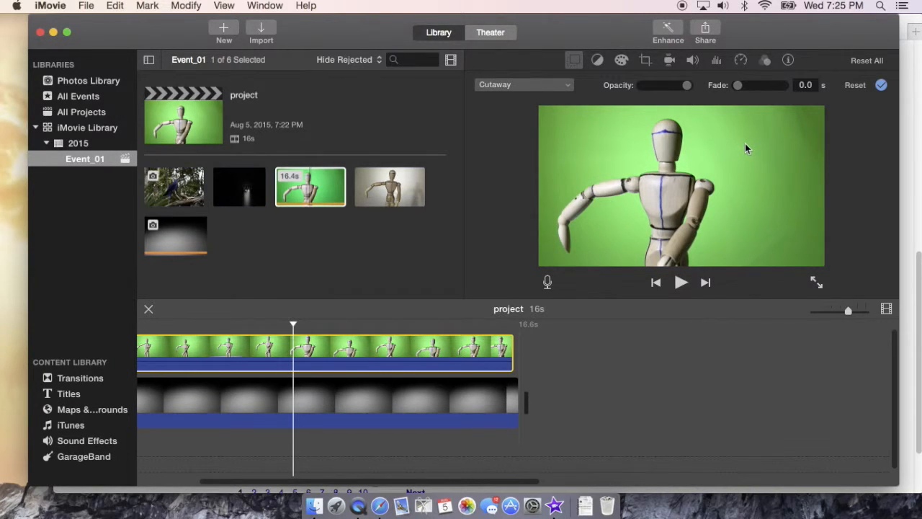
mouse_move(709, 138)
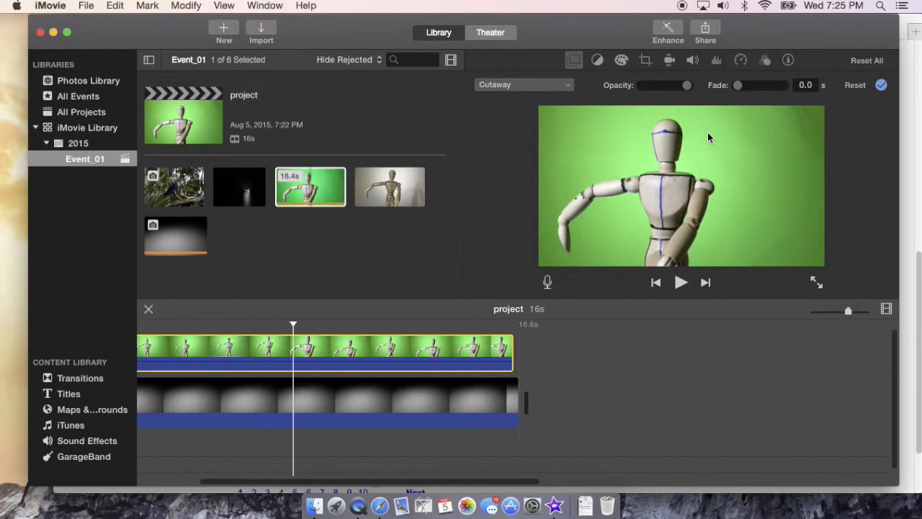
mouse_move(683, 129)
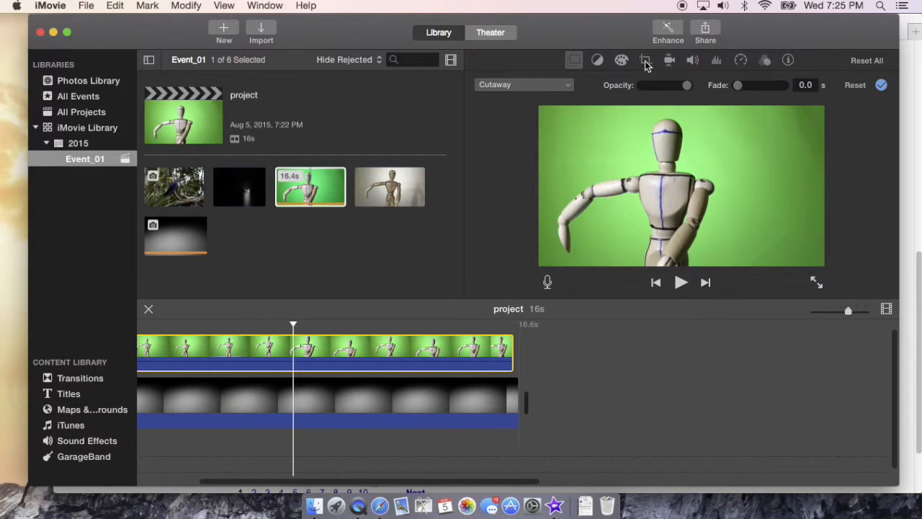
Crop the green-screen clip to fill with a tighter frame on the mannequin and apply it.
click(645, 60)
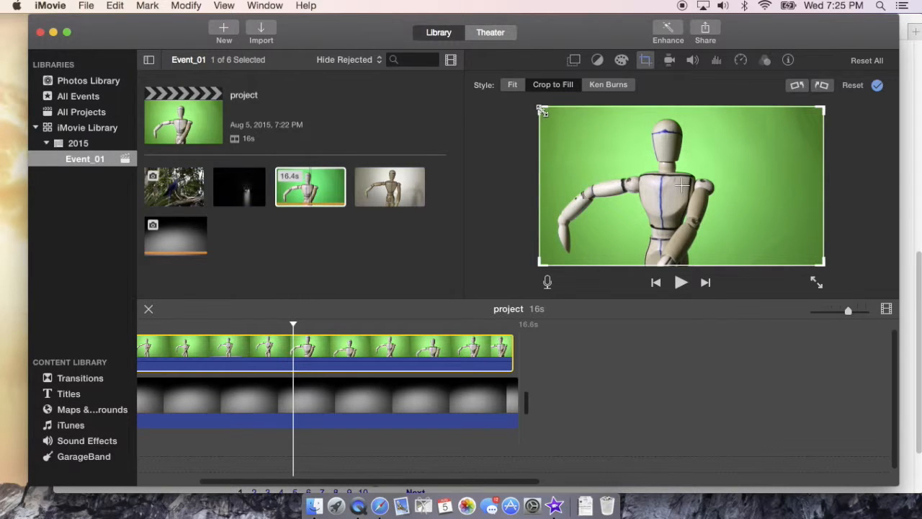
drag(542, 109, 621, 157)
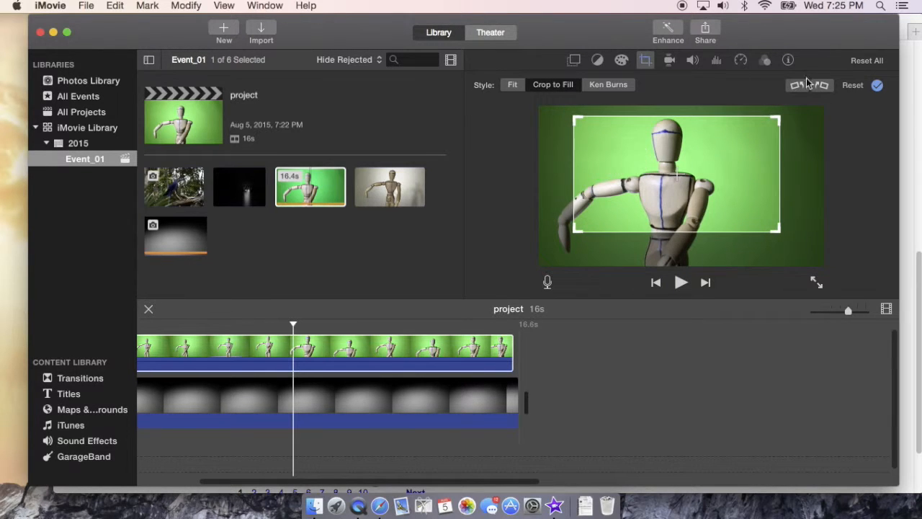
click(876, 85)
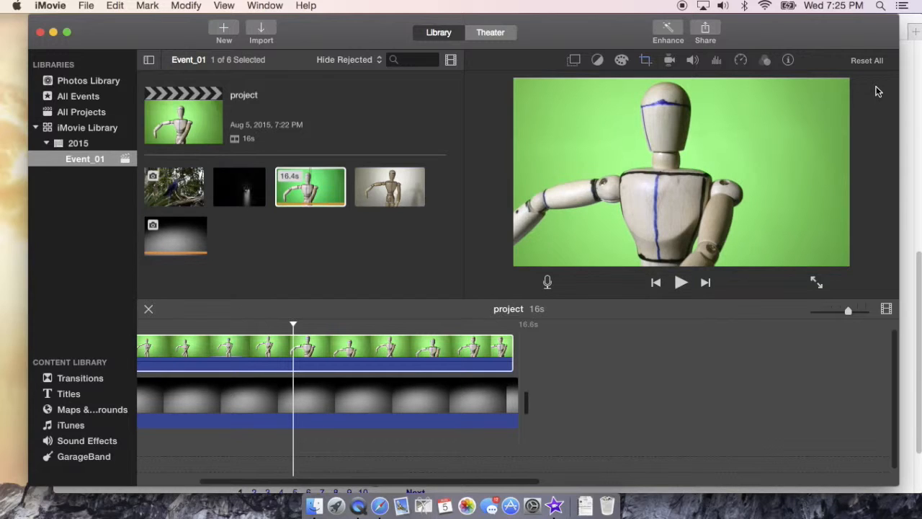
Adjust the mannequin clip's shadow level in Color Correction, ending with it dragged right to brighten.
click(621, 60)
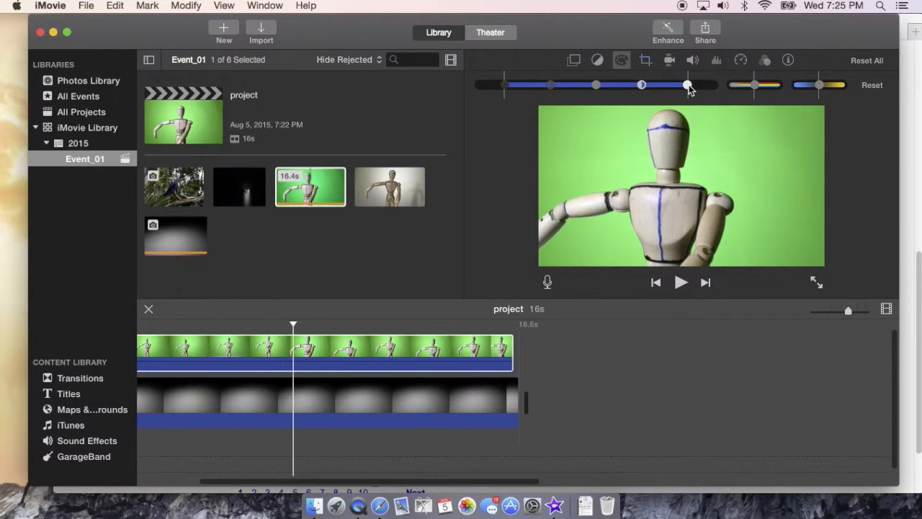
mouse_move(688, 87)
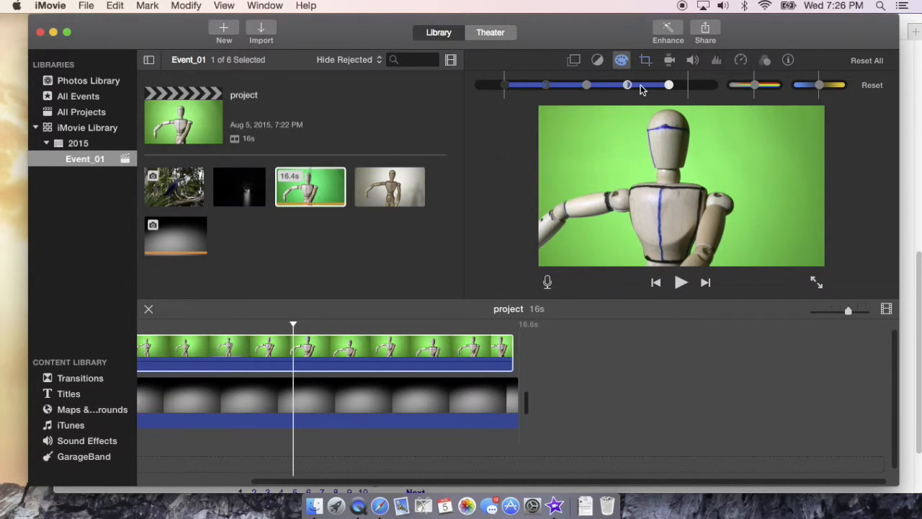
mouse_move(665, 233)
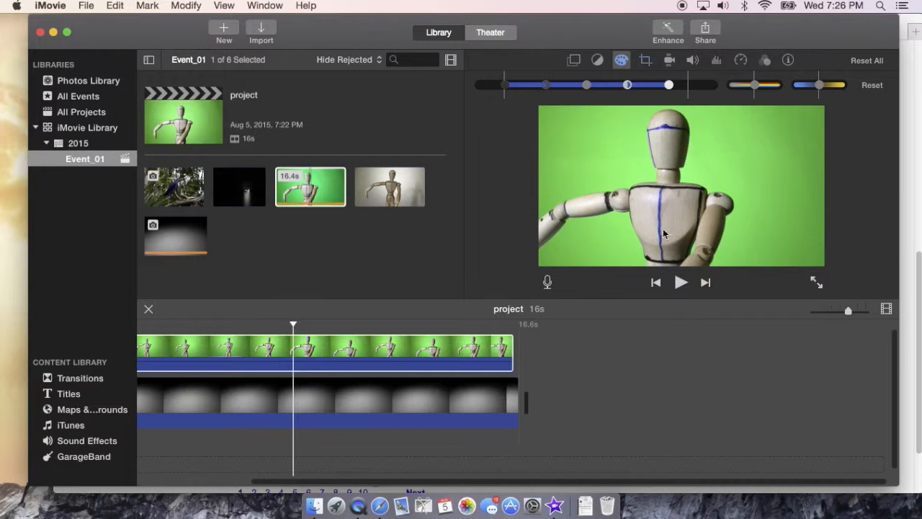
mouse_move(608, 162)
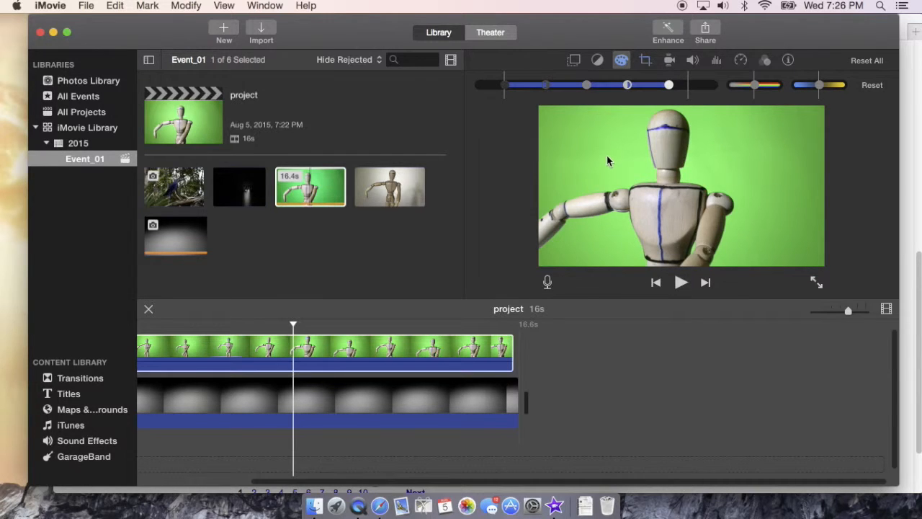
mouse_move(602, 156)
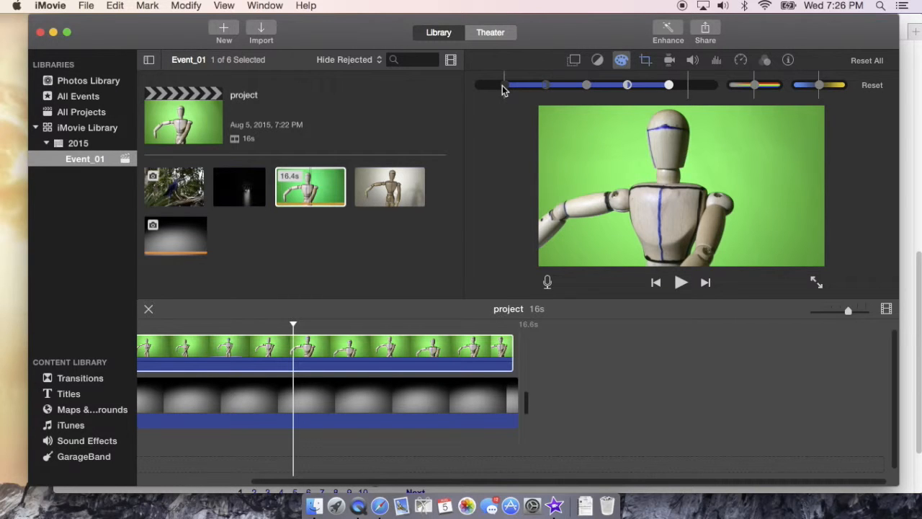
mouse_move(504, 87)
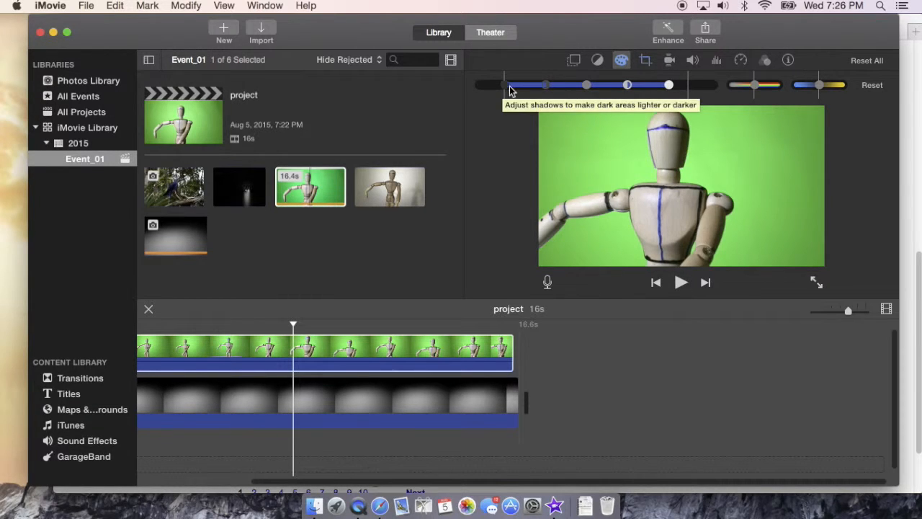
click(504, 85)
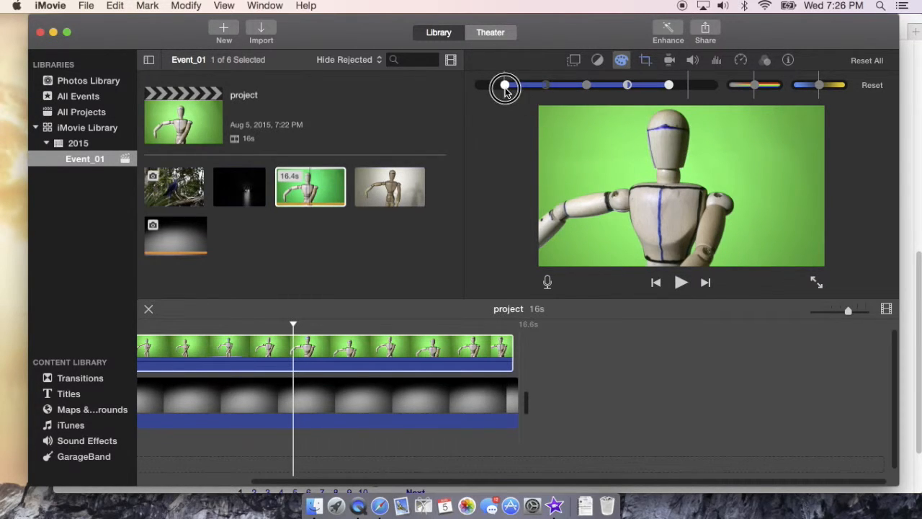
drag(505, 85, 534, 85)
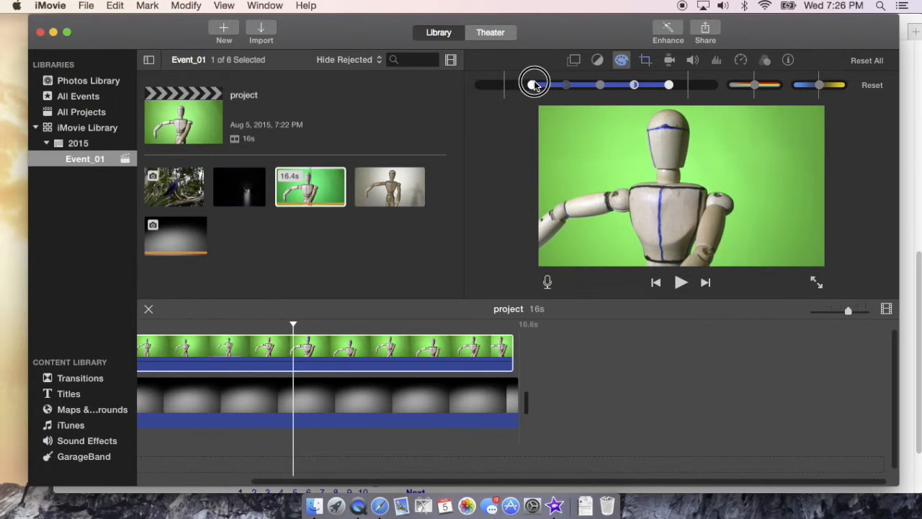
drag(533, 84, 490, 84)
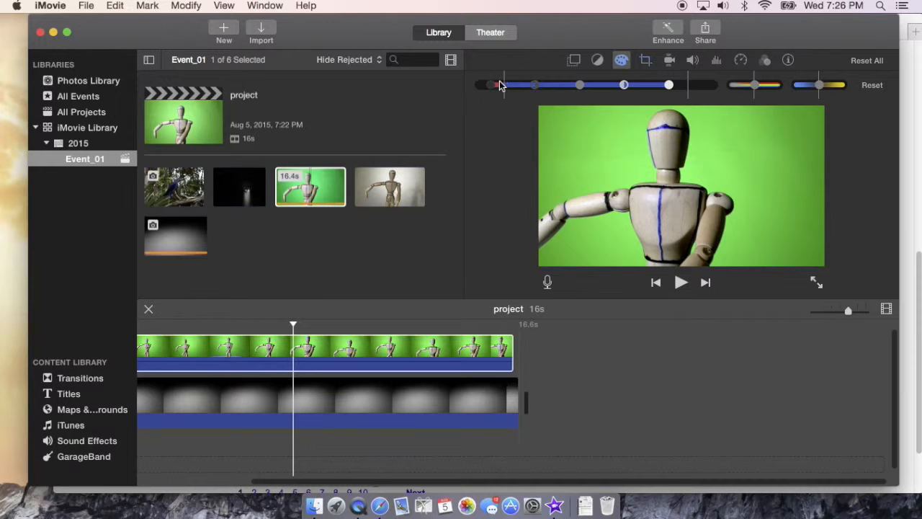
drag(499, 85, 530, 85)
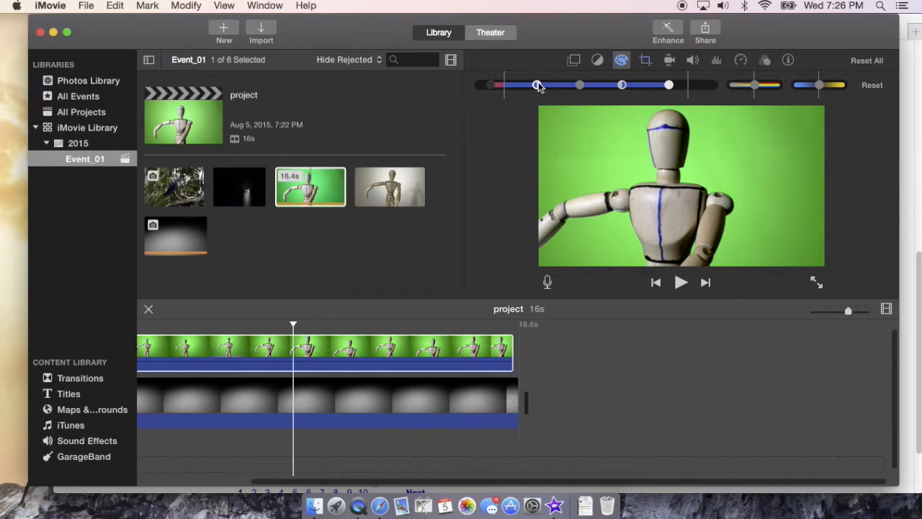
drag(536, 85, 519, 85)
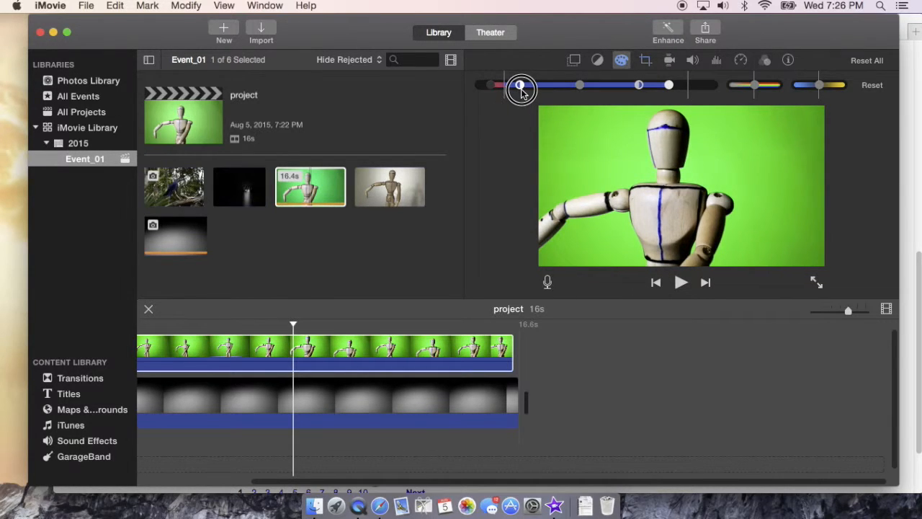
drag(522, 85, 579, 85)
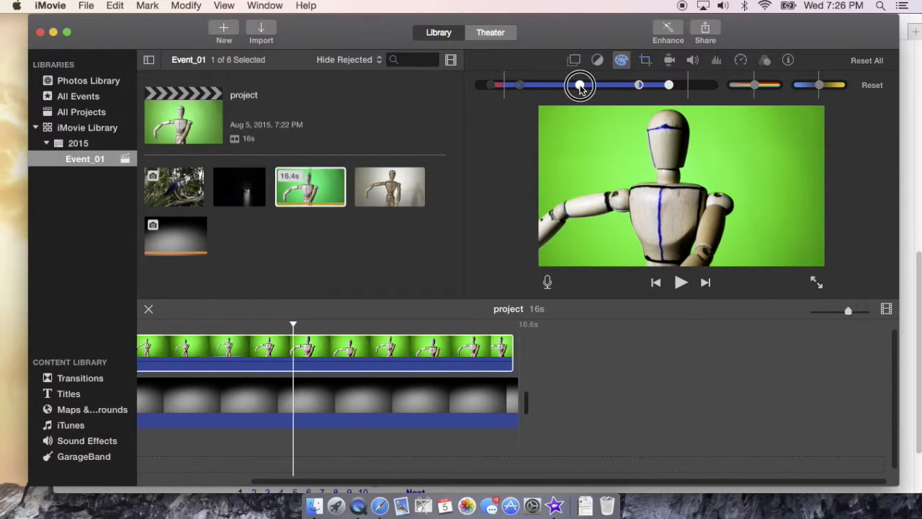
mouse_move(577, 93)
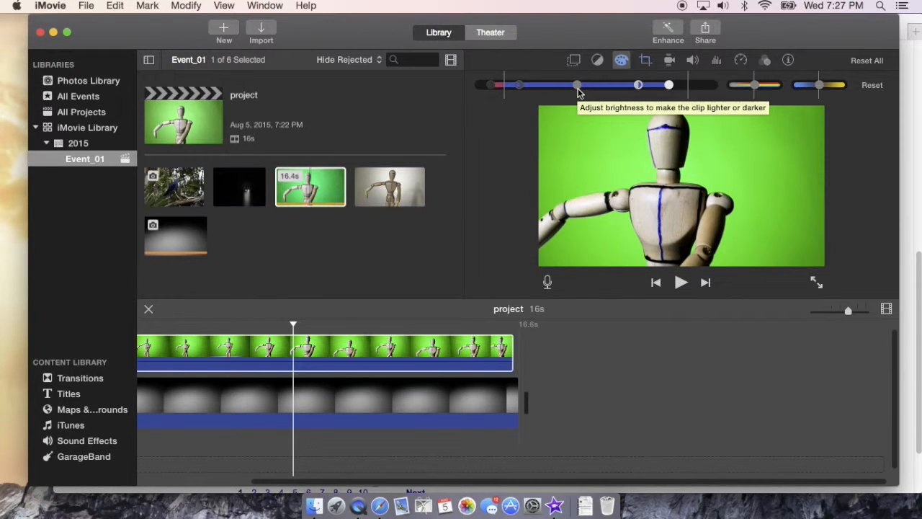
mouse_move(645, 60)
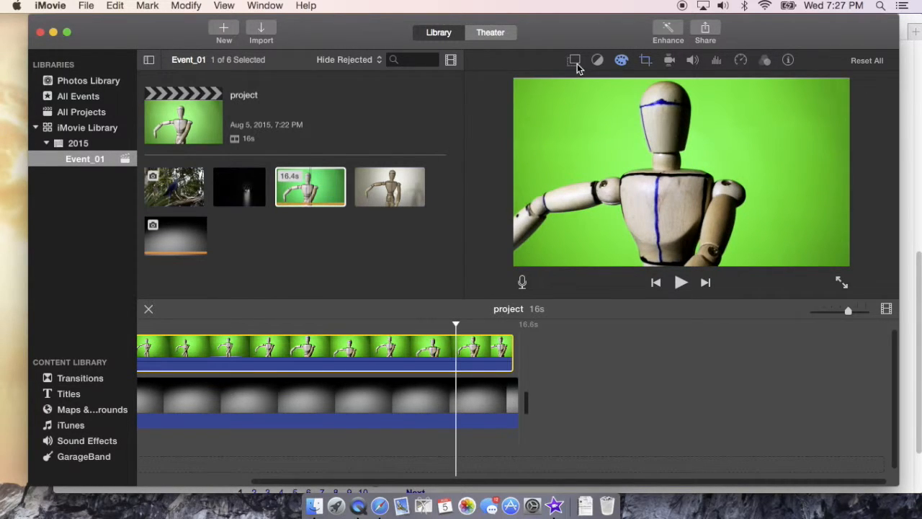
mouse_move(573, 60)
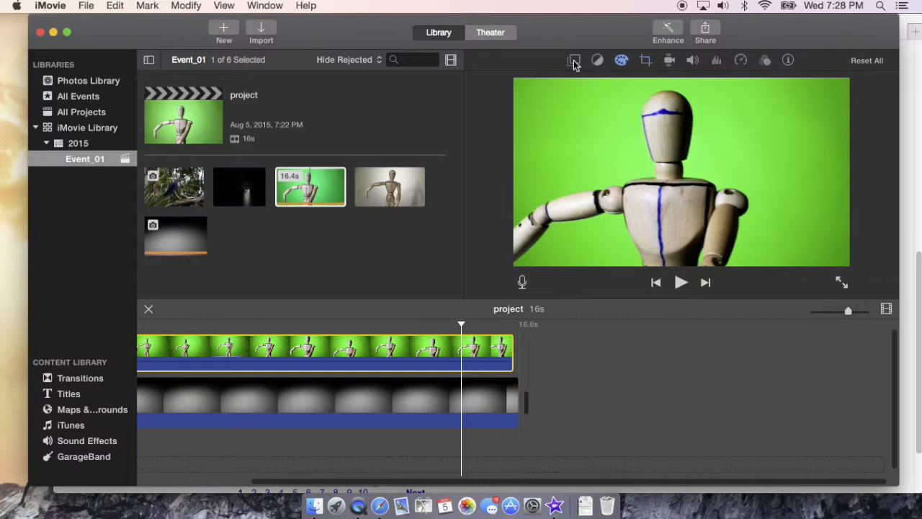
Set the mannequin clip's overlay style to Green/Blue Screen, revealing the gradient behind.
click(573, 61)
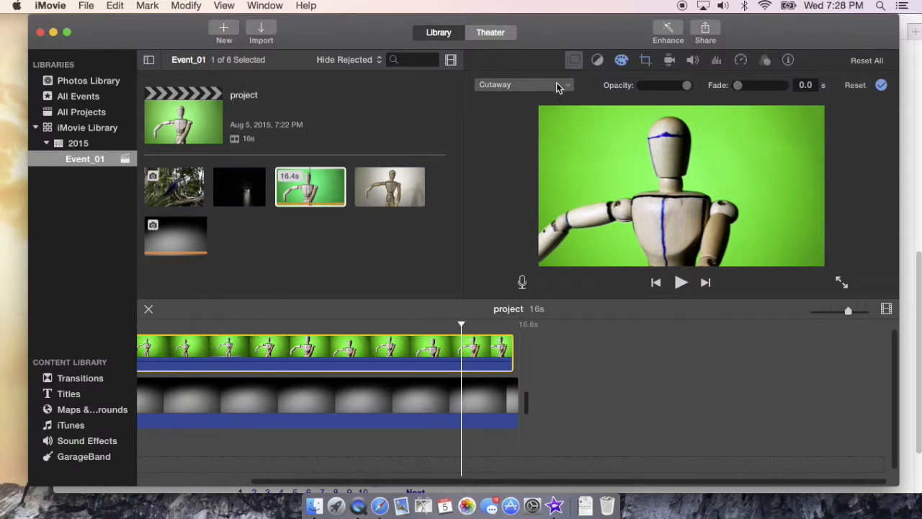
mouse_move(566, 90)
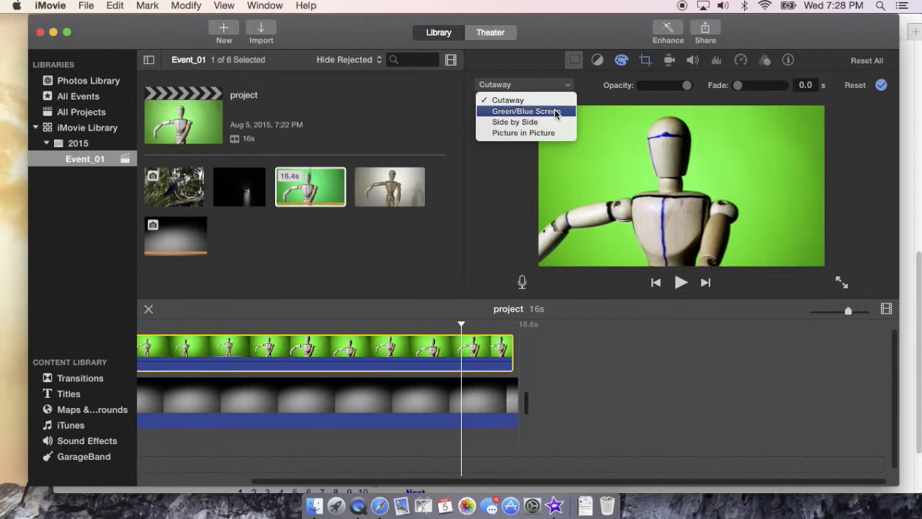
click(526, 111)
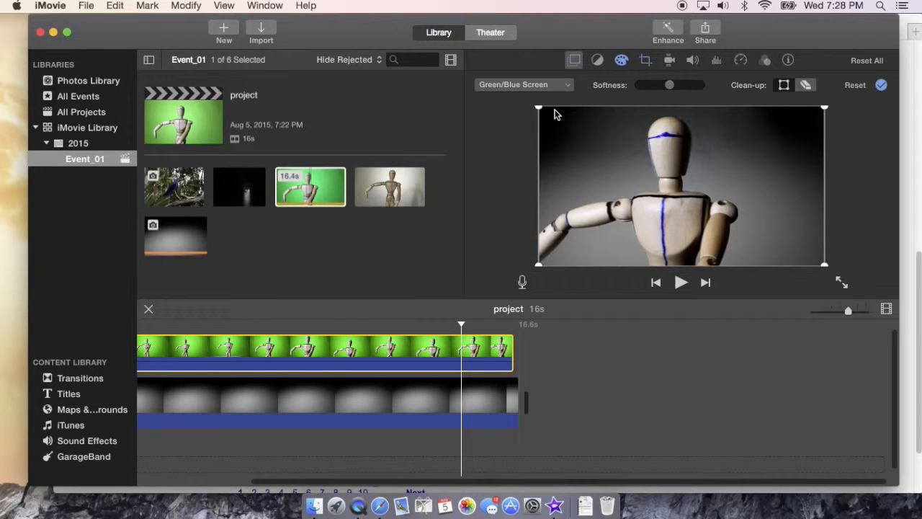
mouse_move(726, 184)
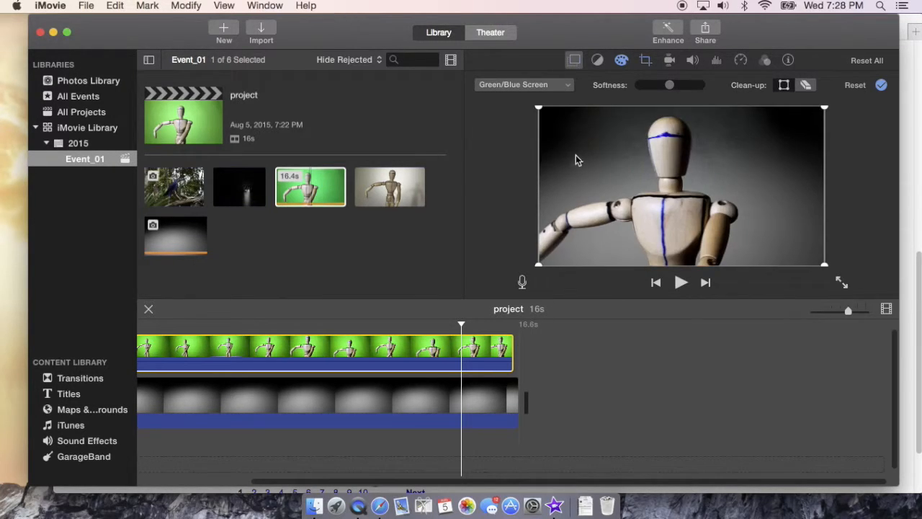
mouse_move(715, 98)
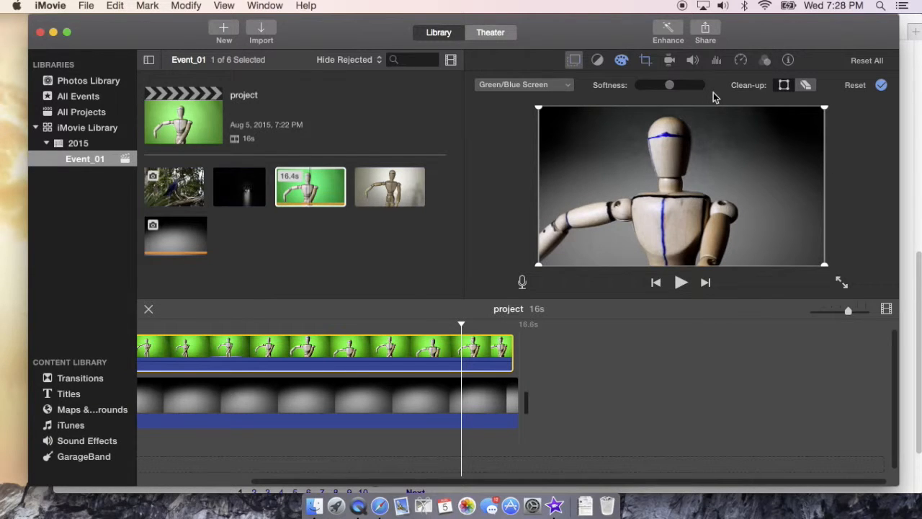
mouse_move(608, 135)
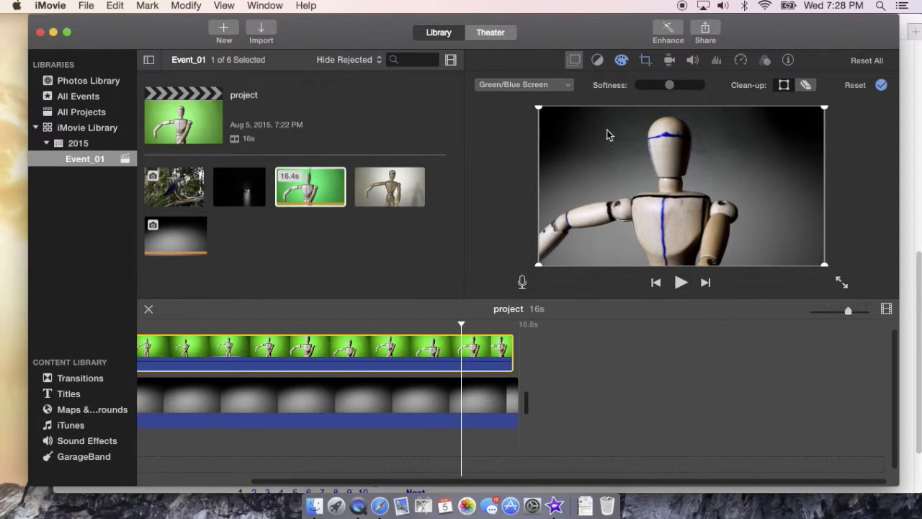
mouse_move(623, 131)
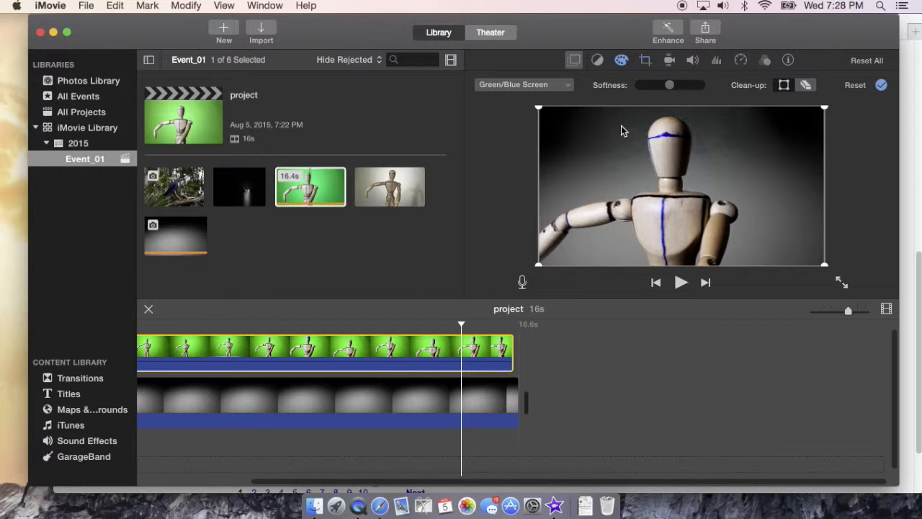
mouse_move(670, 87)
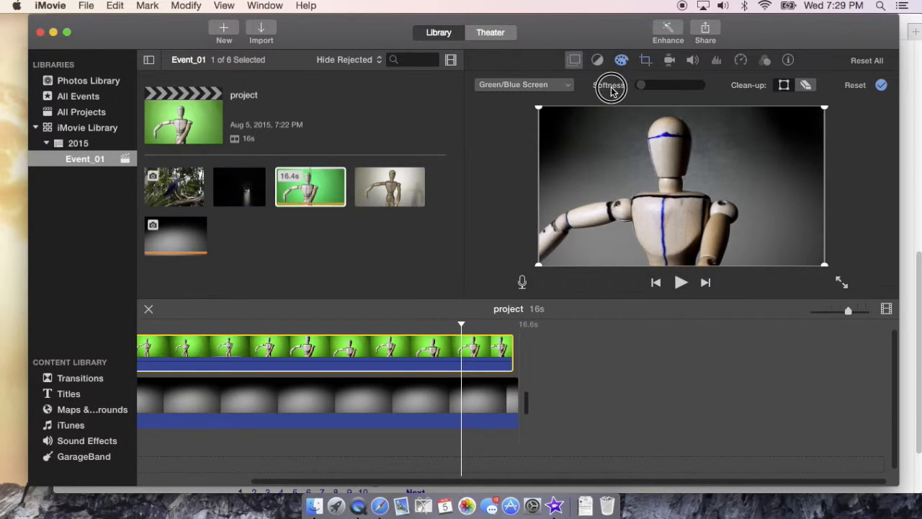
drag(639, 85, 694, 85)
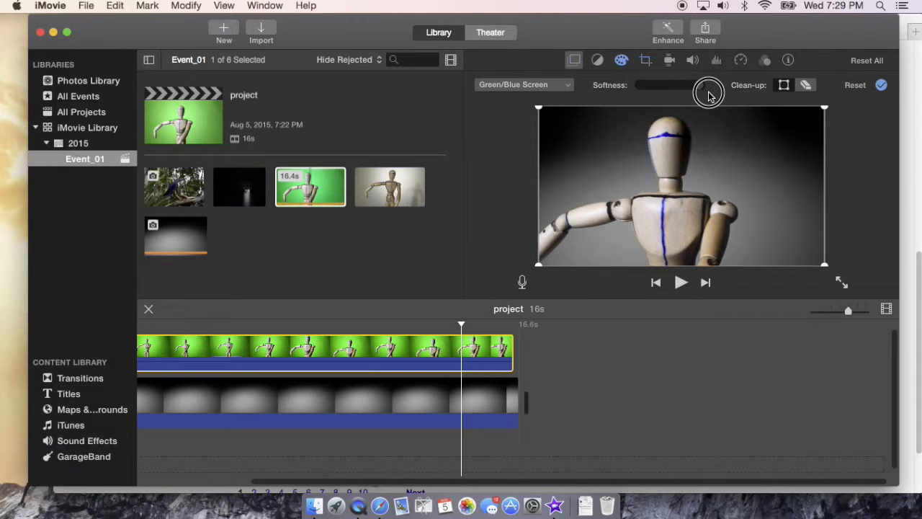
drag(709, 92, 651, 92)
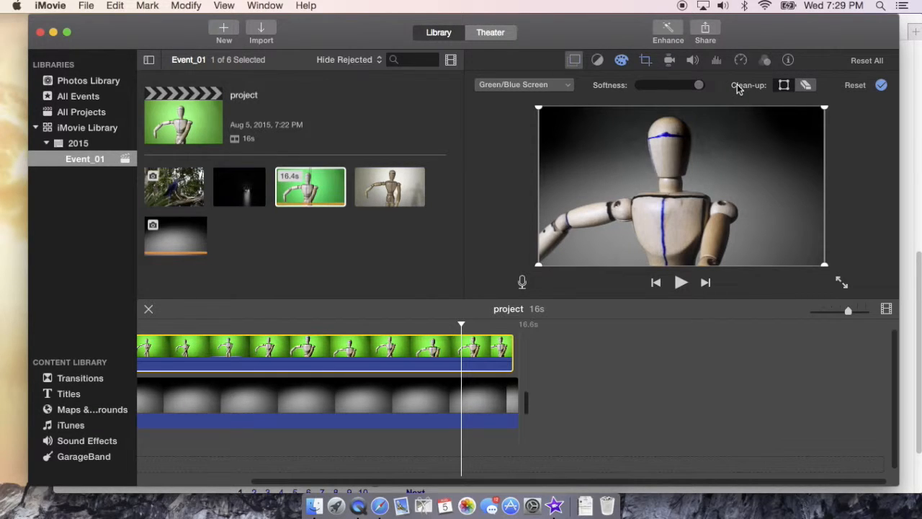
mouse_move(715, 130)
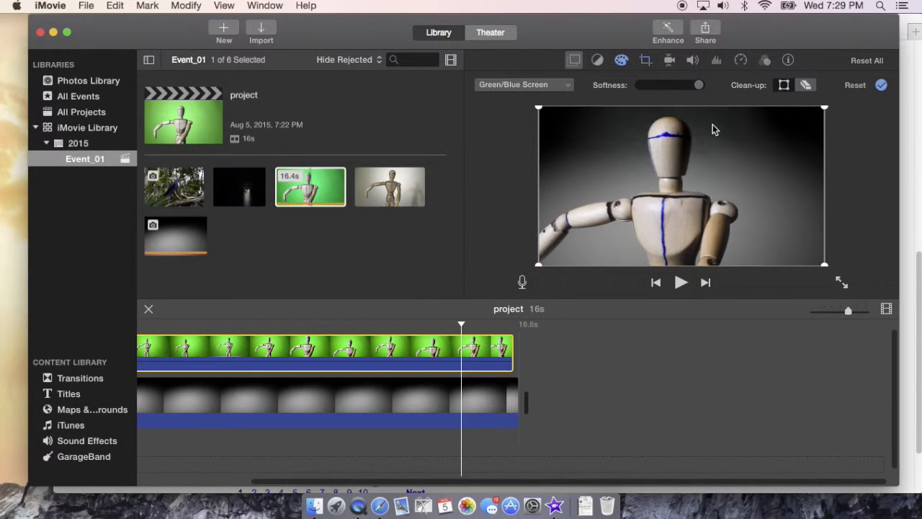
mouse_move(694, 218)
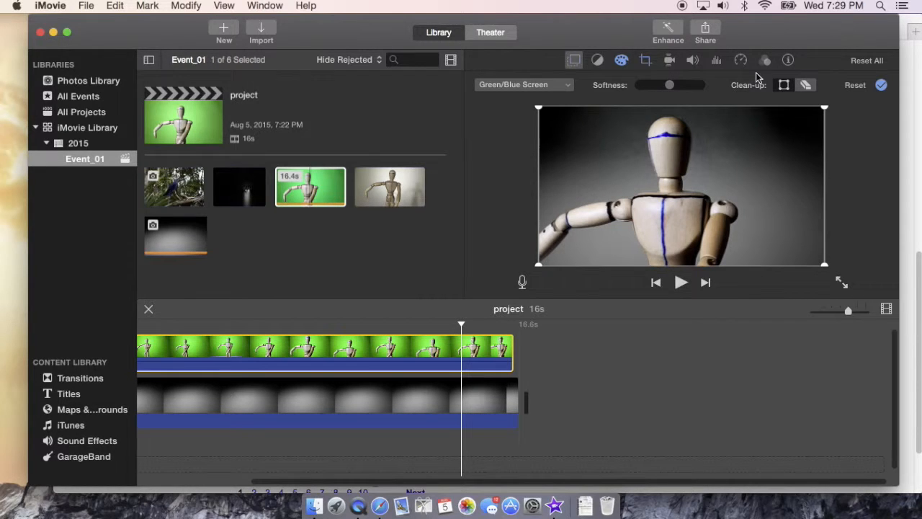
mouse_move(804, 85)
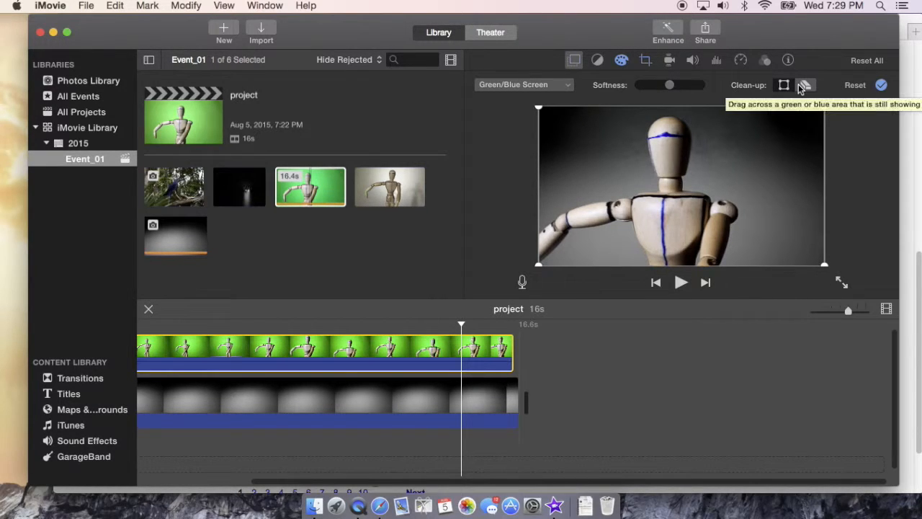
mouse_move(775, 133)
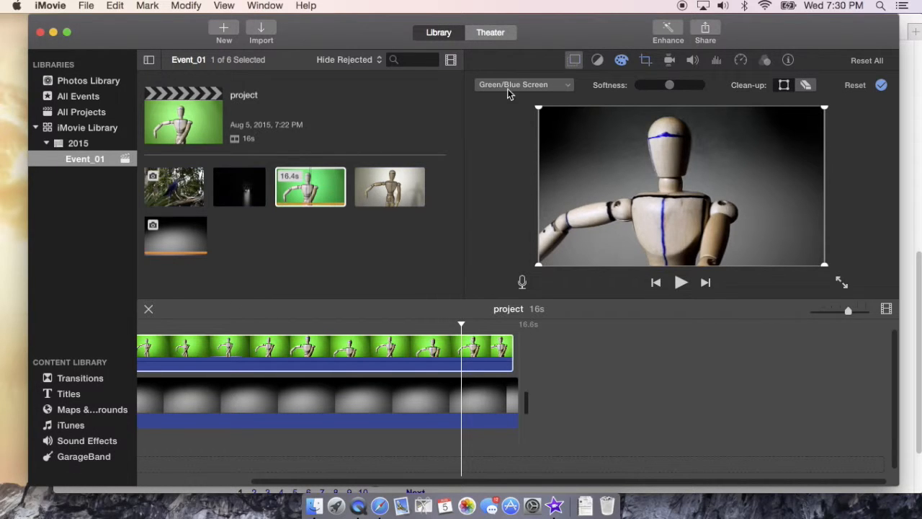
mouse_move(69, 393)
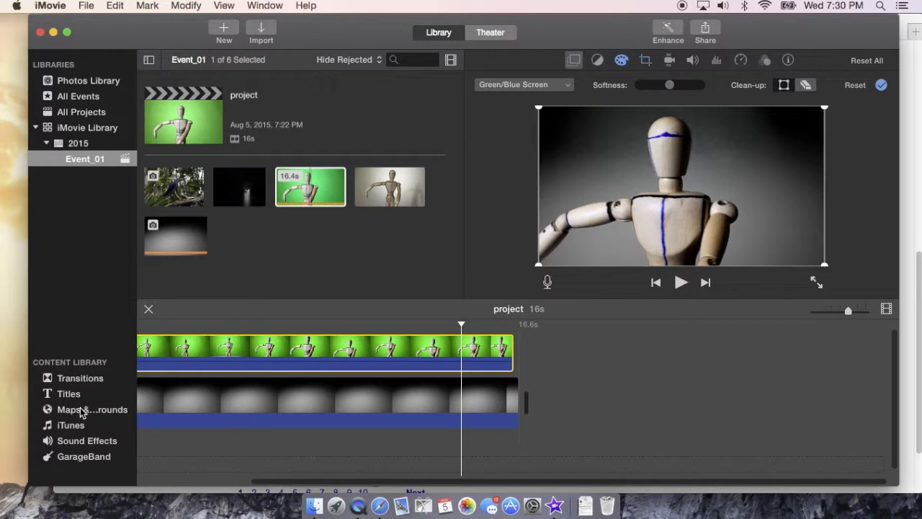
Pick the Orange tile in Maps & Backgrounds and drop it onto the grey gradient clip.
click(92, 409)
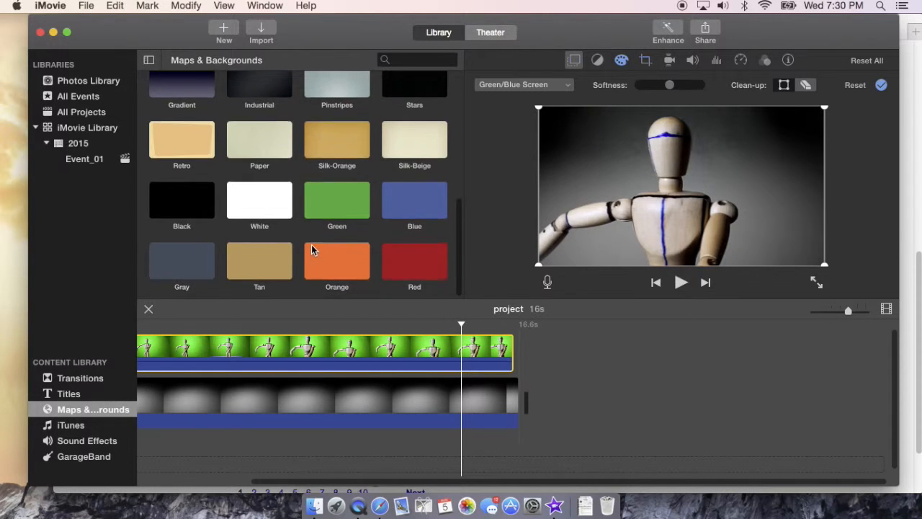
scroll(up, 3)
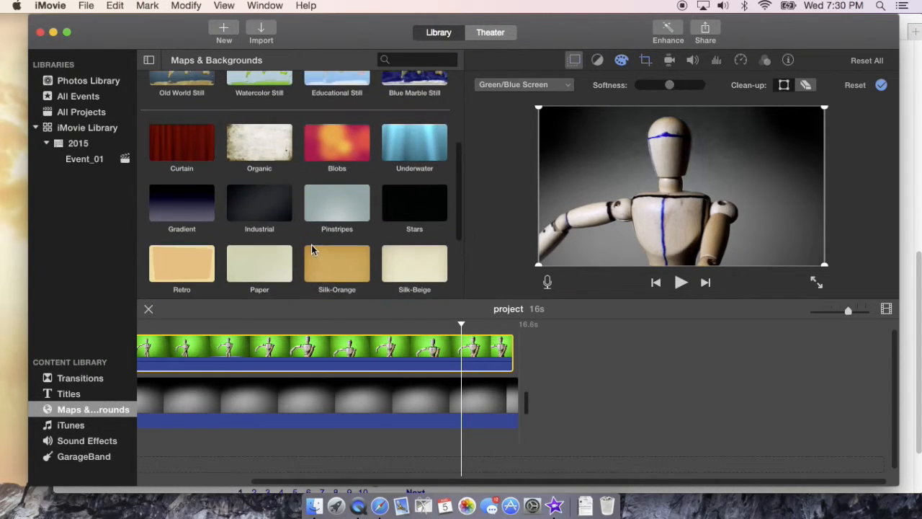
scroll(up, 3)
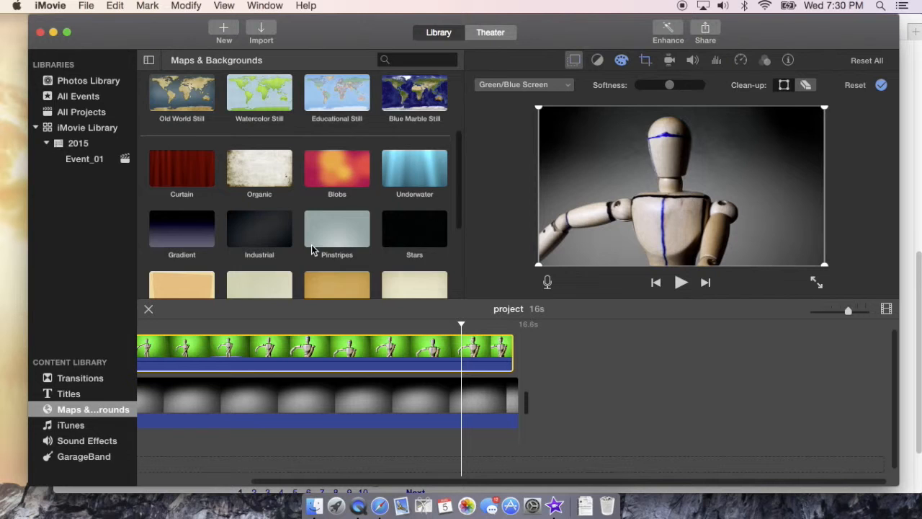
scroll(down, 3)
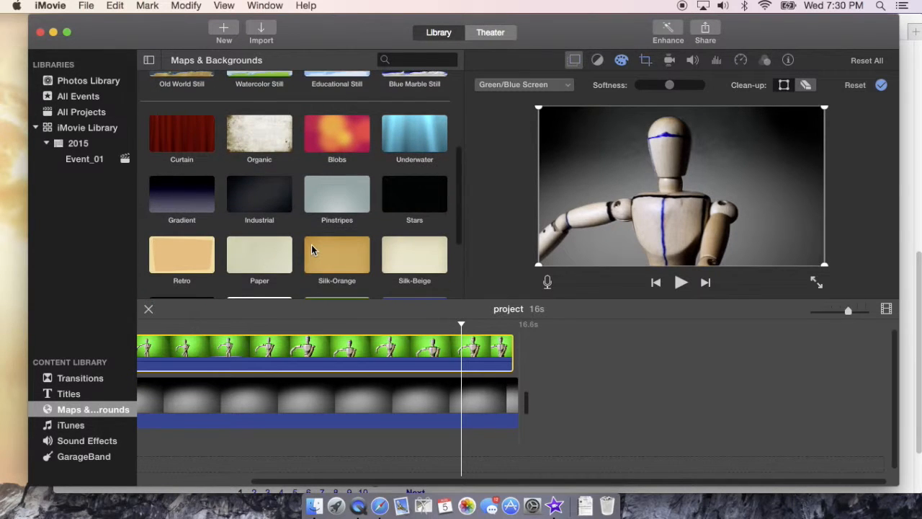
scroll(down, 3)
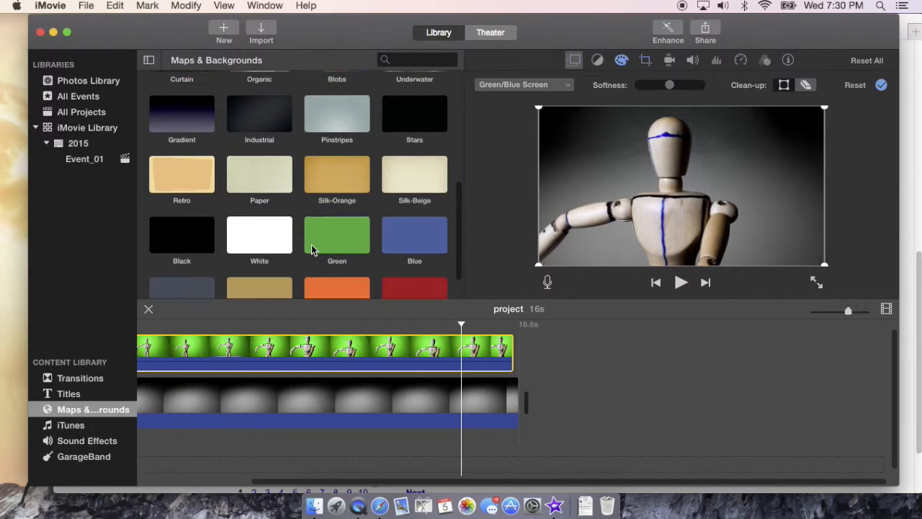
scroll(down, 3)
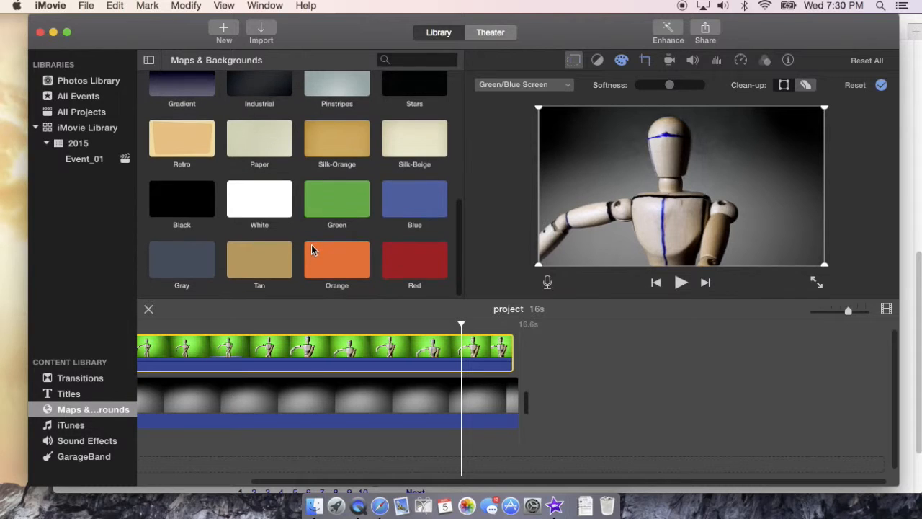
click(337, 259)
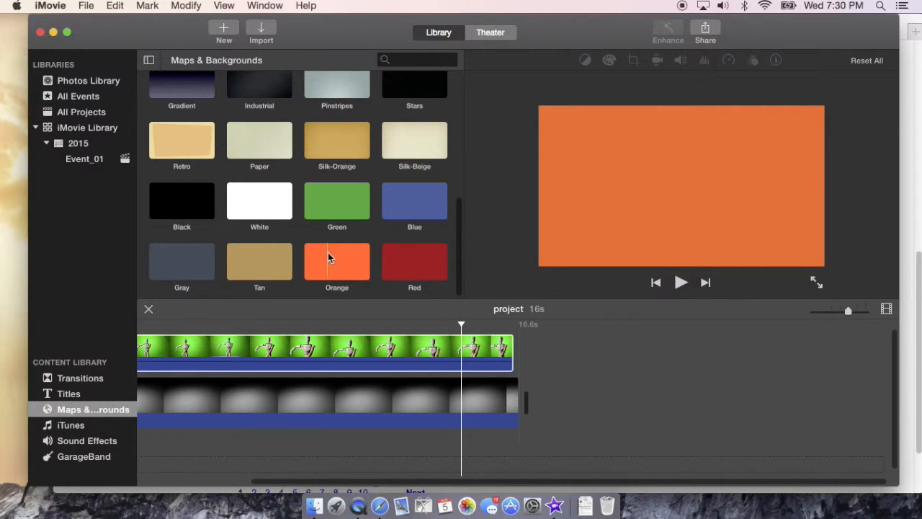
click(337, 261)
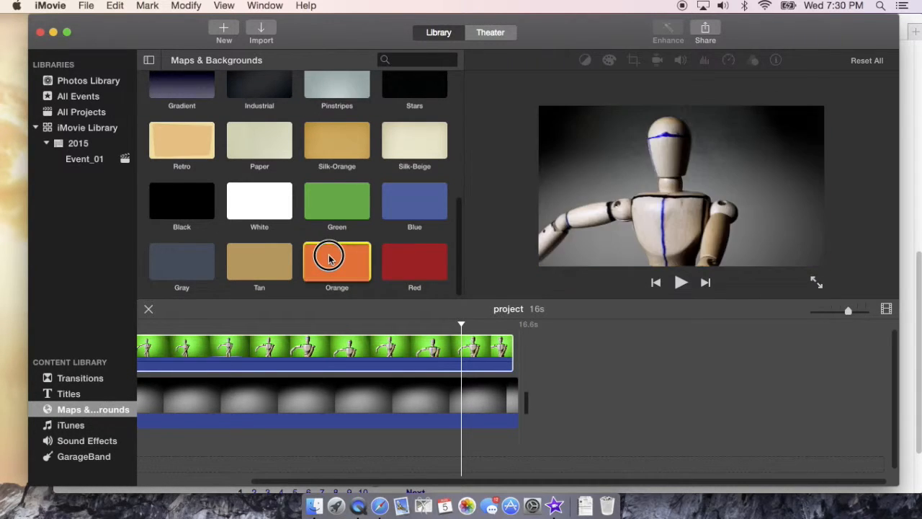
drag(337, 261, 309, 403)
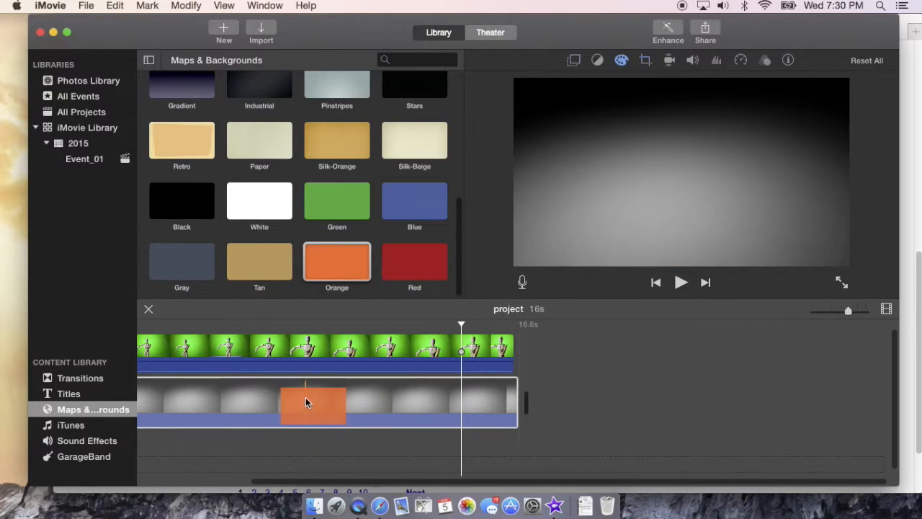
Replace the grey gradient with the Orange background and extend it to about 17 seconds.
right_click(311, 403)
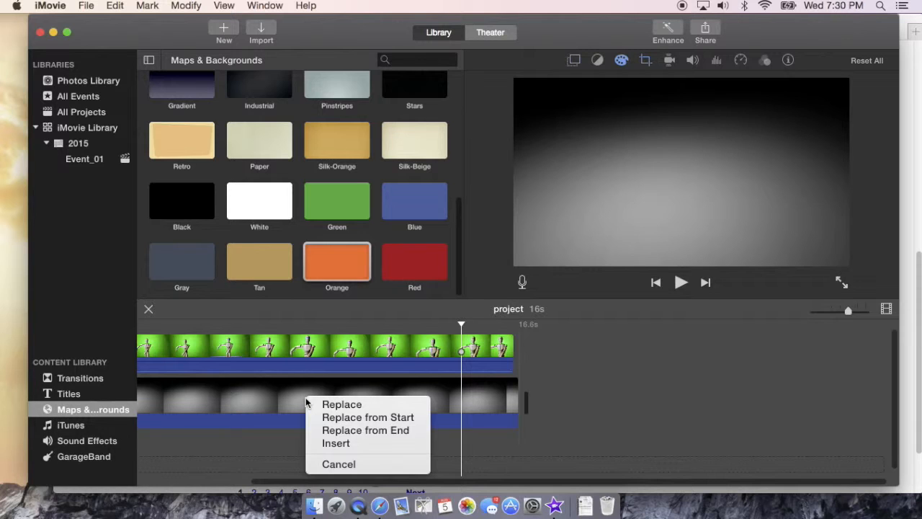
mouse_move(341, 404)
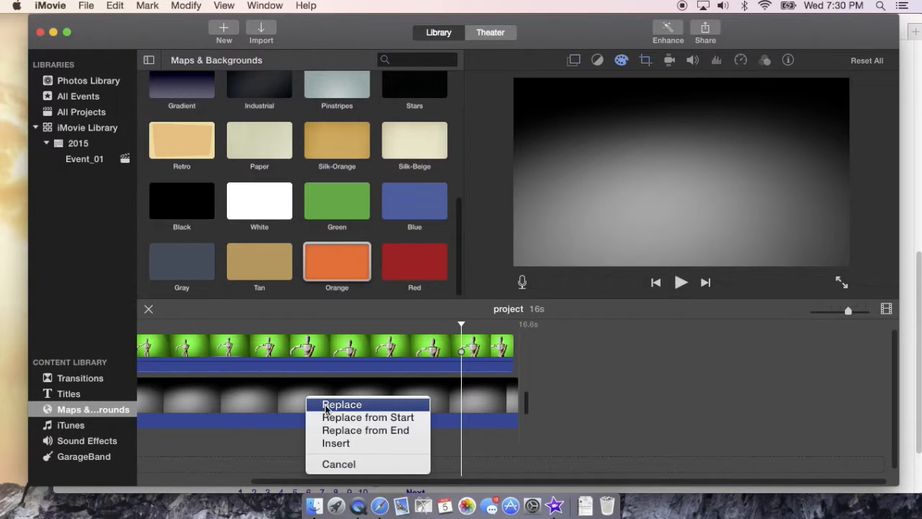
click(341, 403)
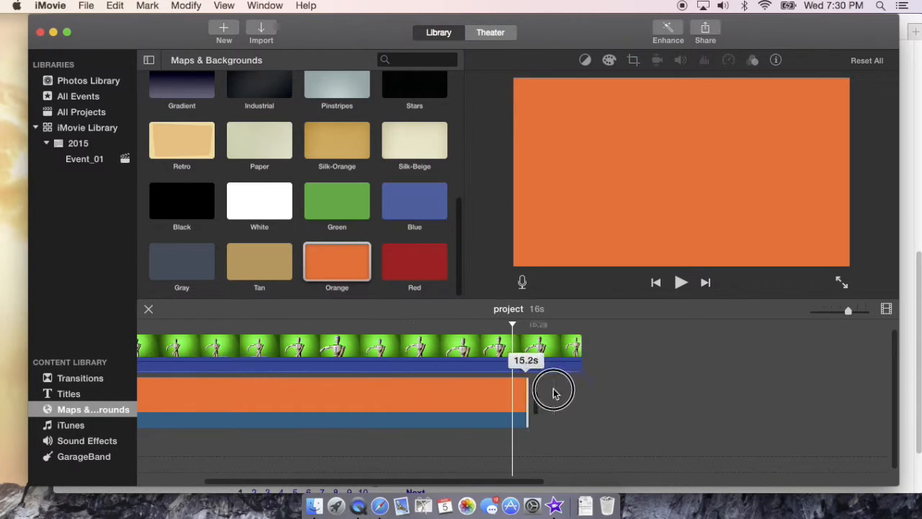
drag(555, 389, 616, 403)
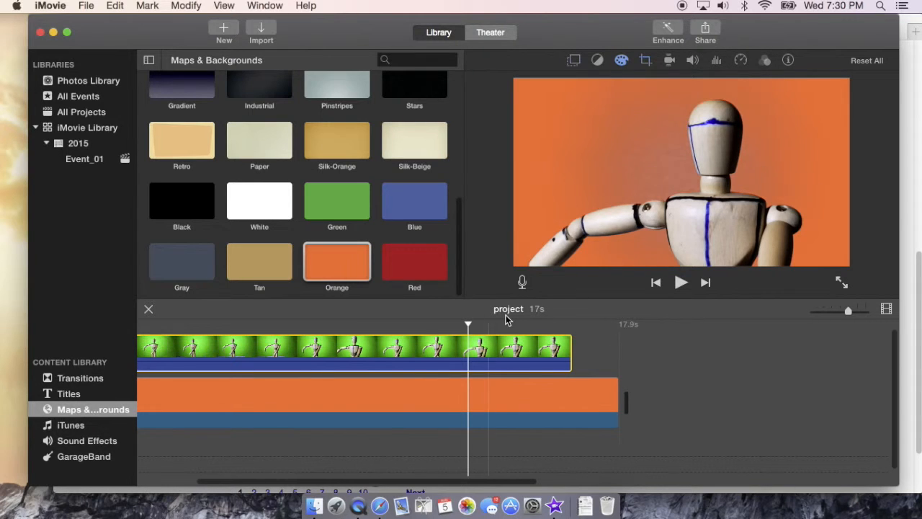
mouse_move(584, 230)
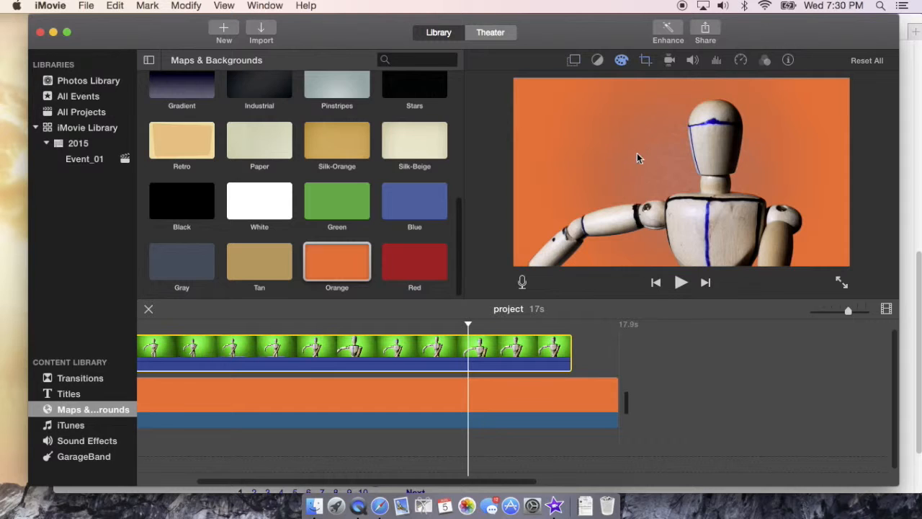
mouse_move(670, 106)
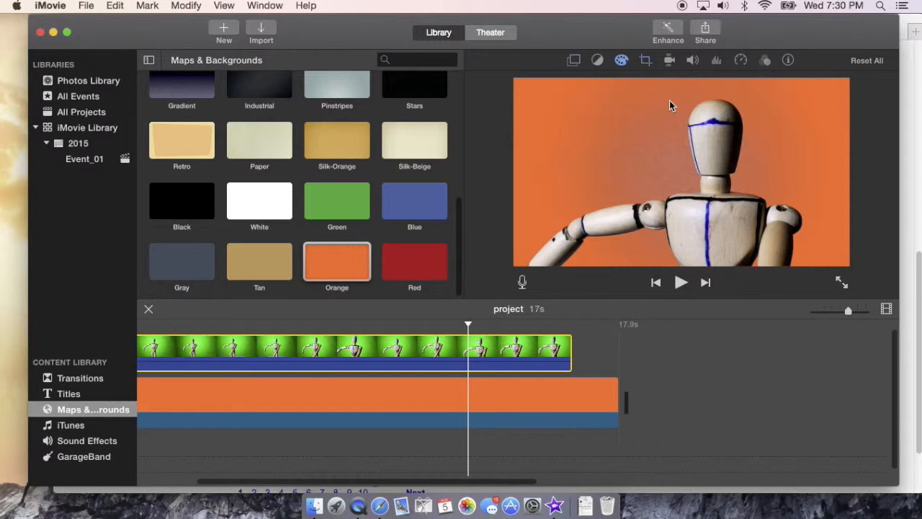
Show the Green/Blue Screen keying controls, then return to the colour correction adjustments.
click(574, 60)
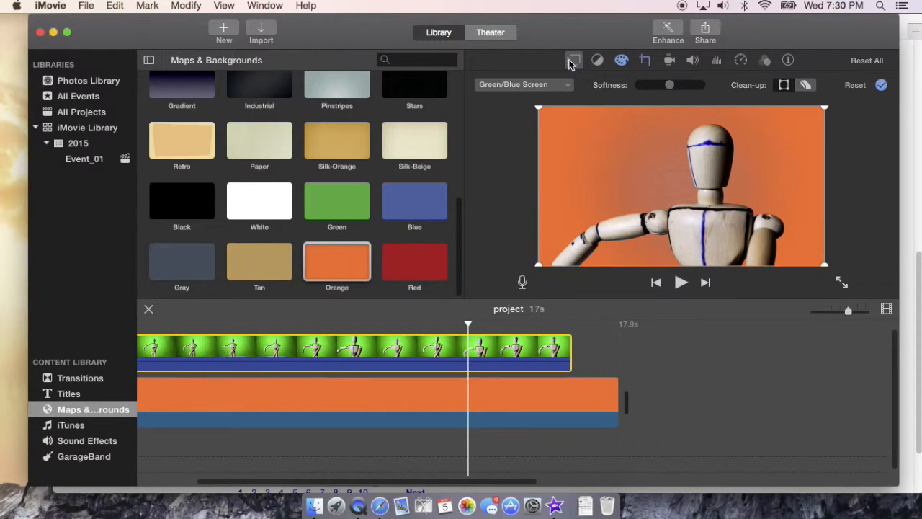
mouse_move(612, 75)
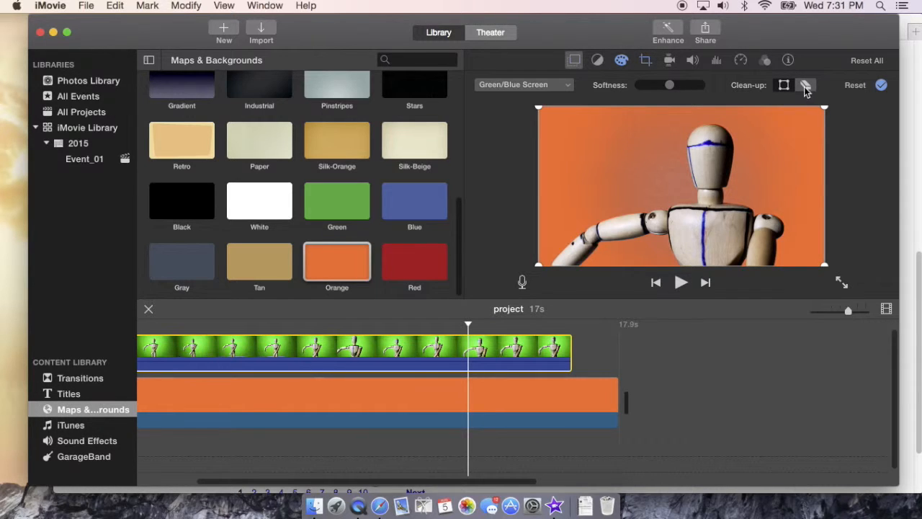
mouse_move(807, 86)
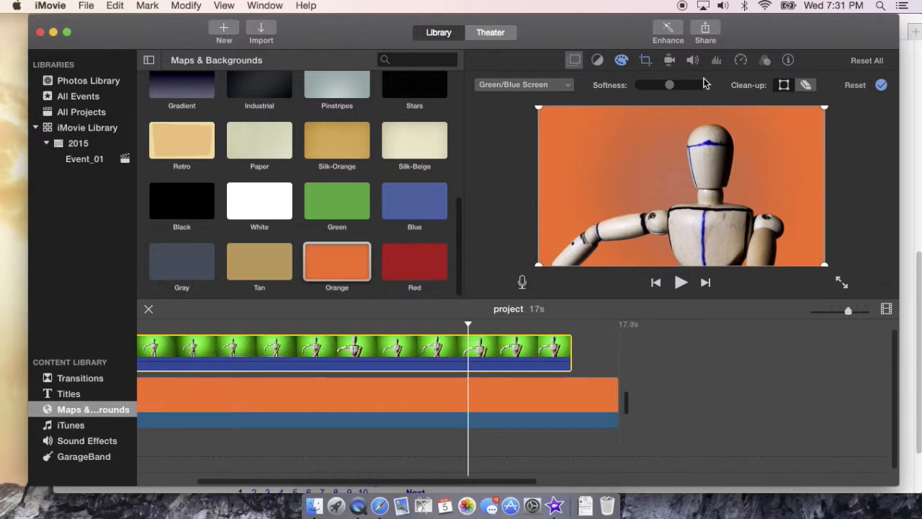
mouse_move(703, 75)
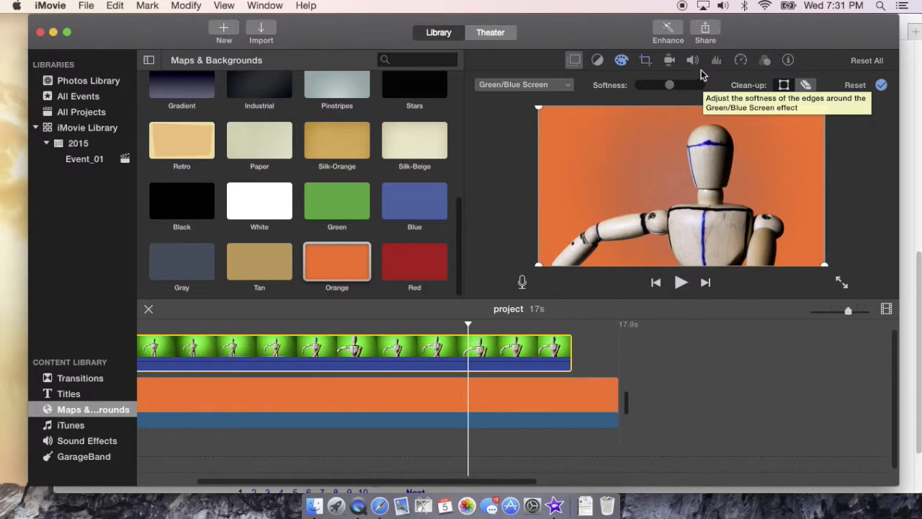
click(621, 60)
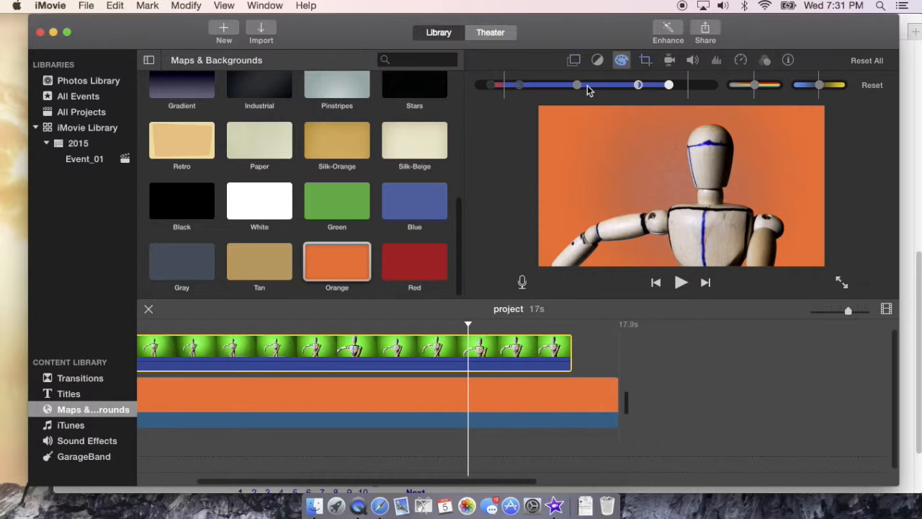
mouse_move(579, 88)
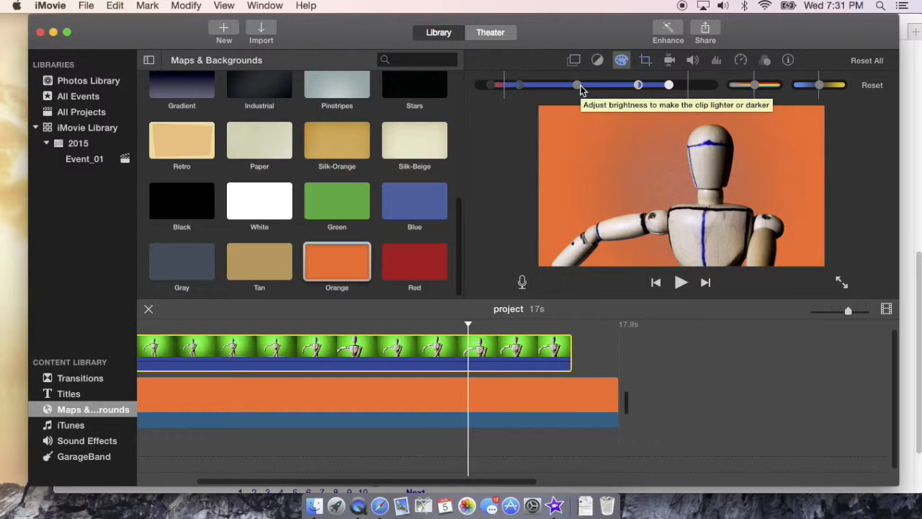
Drag the brightness and contrast handles so the keyed mannequin looks darker and punchier.
drag(576, 85, 602, 87)
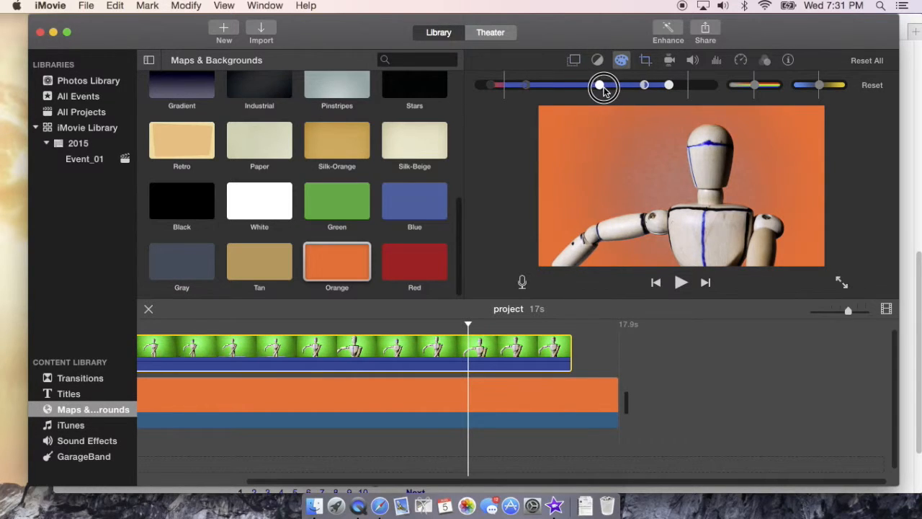
drag(604, 83, 555, 83)
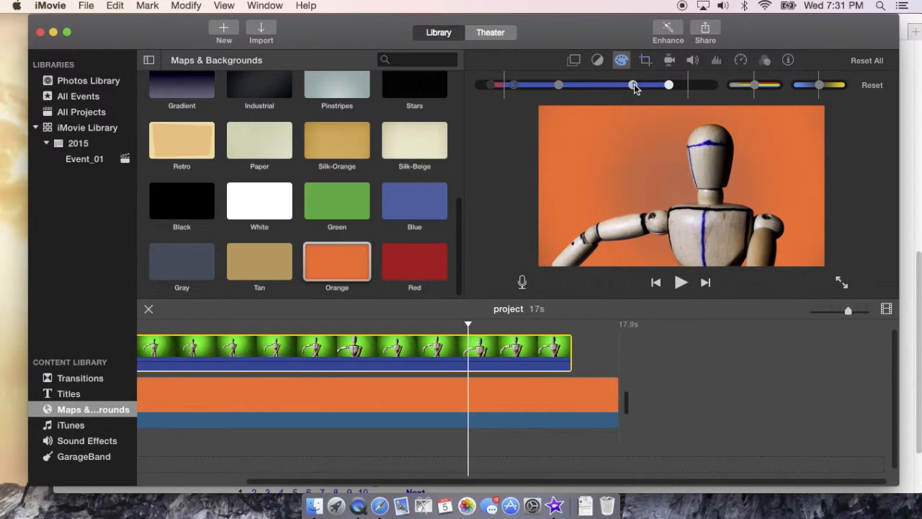
drag(634, 85, 602, 85)
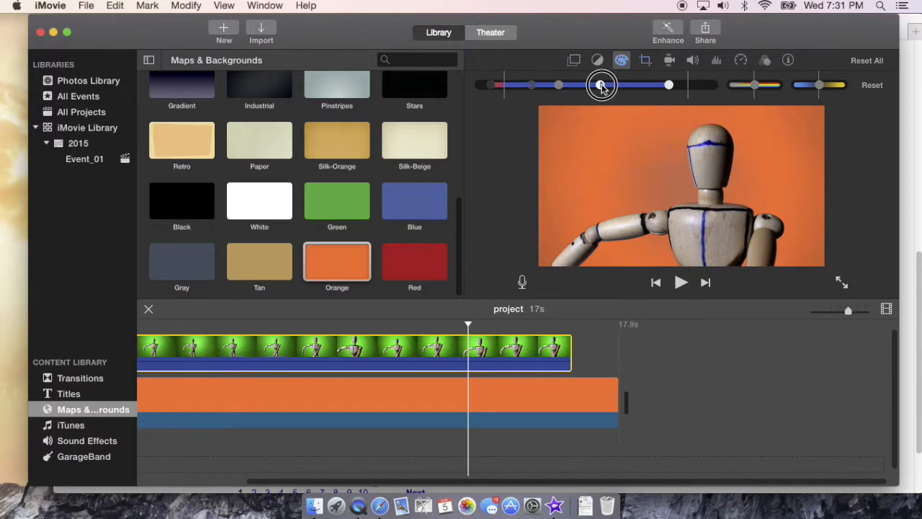
drag(602, 85, 627, 85)
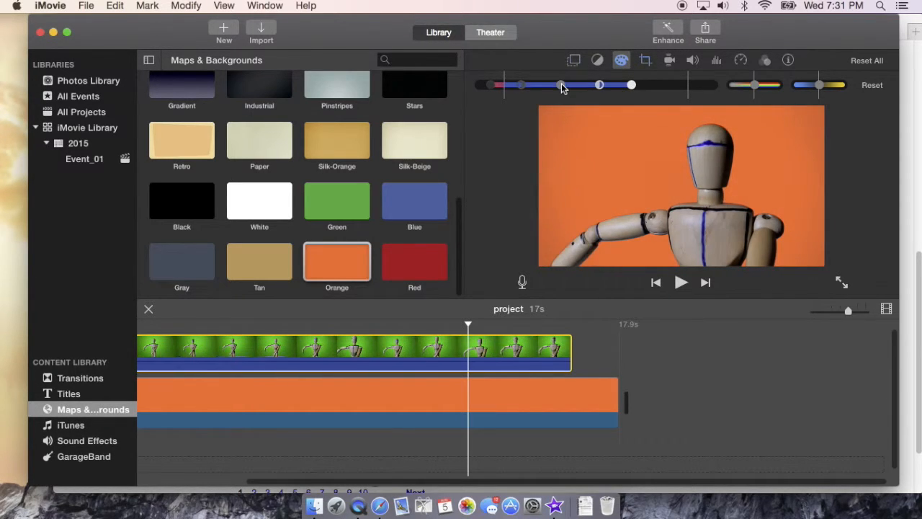
mouse_move(562, 86)
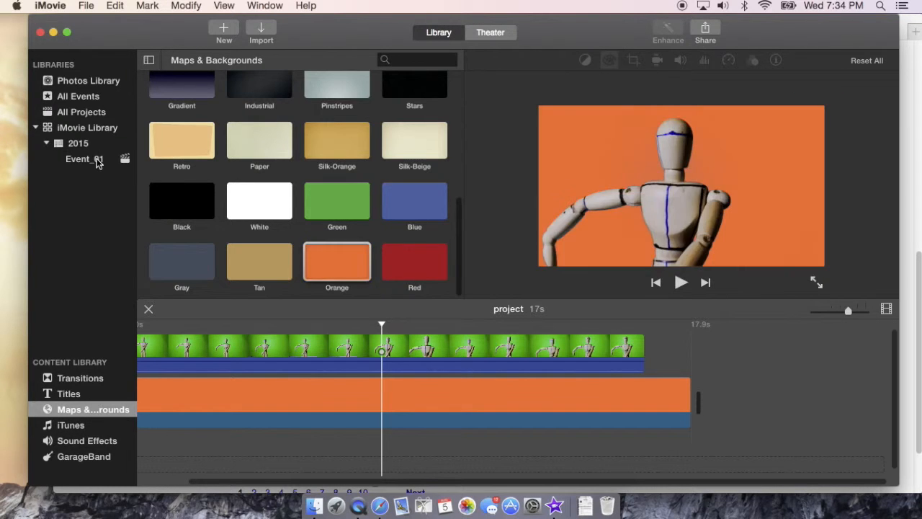
Add the 11.7-second white-wall mannequin clip from Event_01 after the green-screen footage.
click(78, 159)
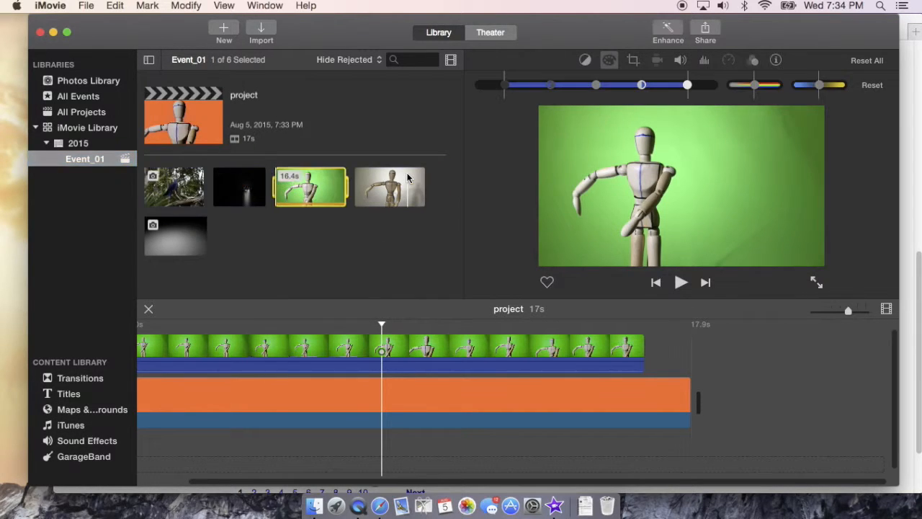
mouse_move(406, 176)
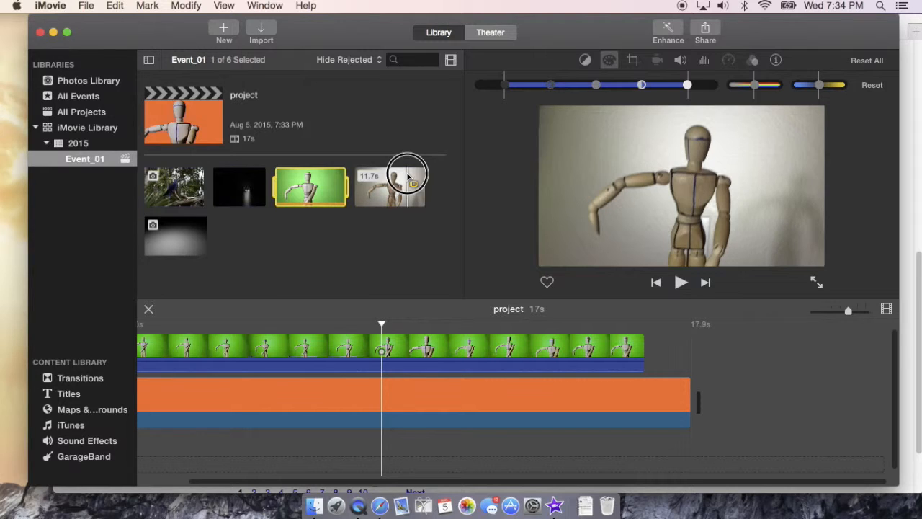
click(389, 187)
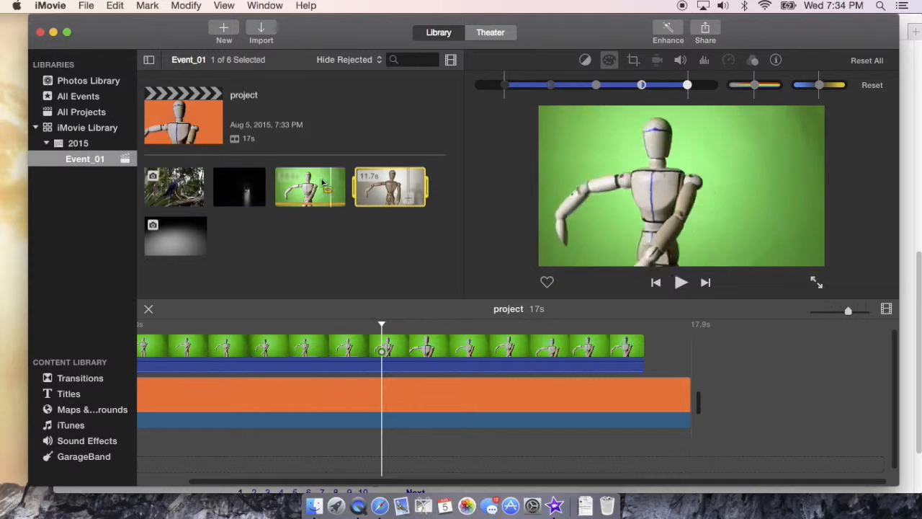
click(389, 188)
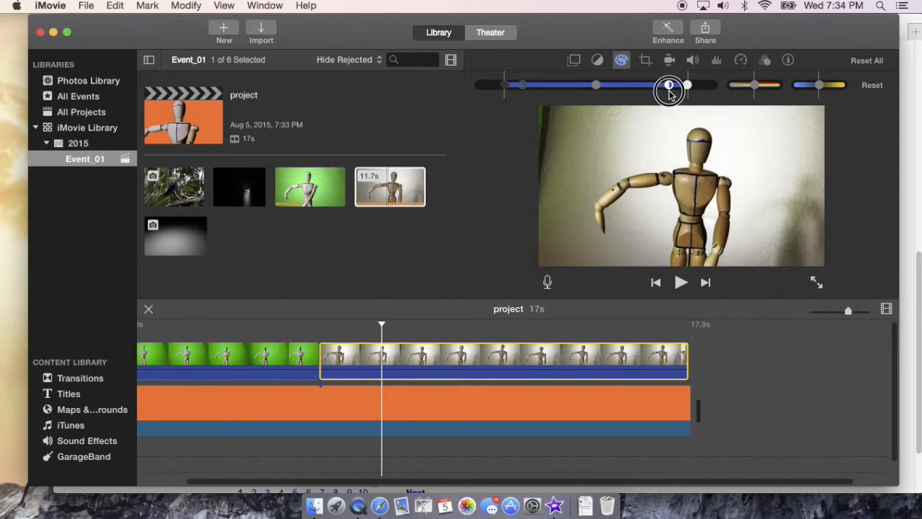
Tweak the white-wall clip's highlights and colour, then reveal its overlay settings in cutaway mode.
drag(668, 89, 689, 85)
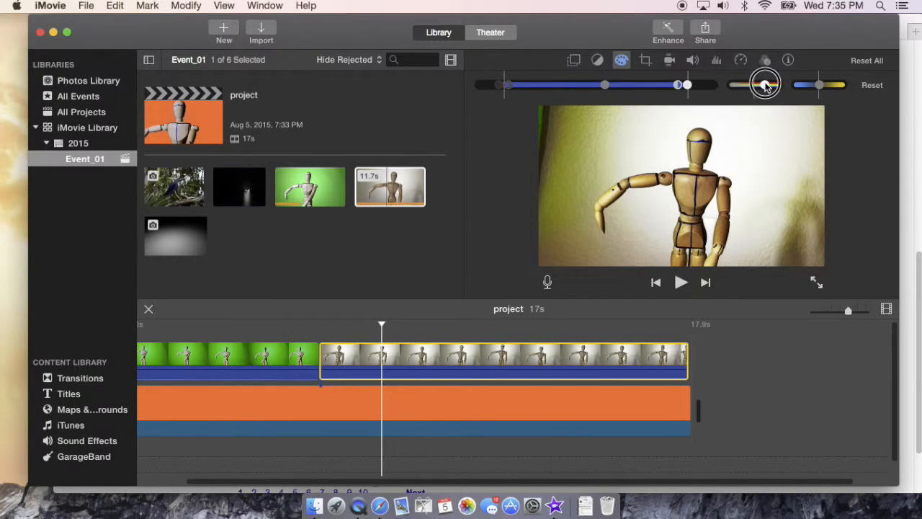
drag(765, 85, 747, 85)
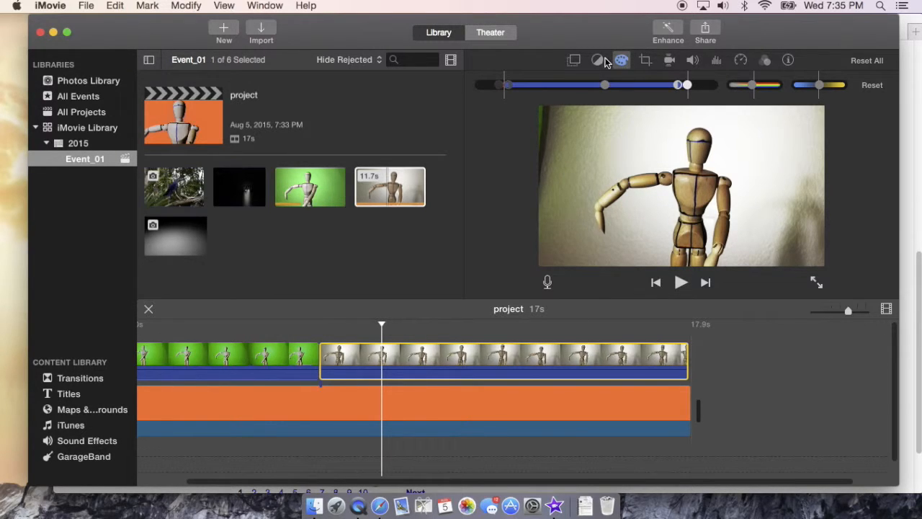
mouse_move(575, 61)
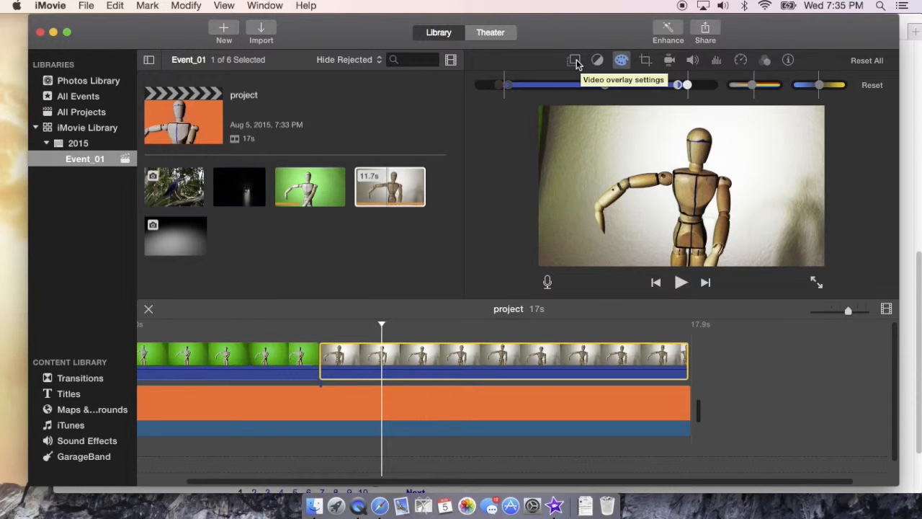
click(574, 60)
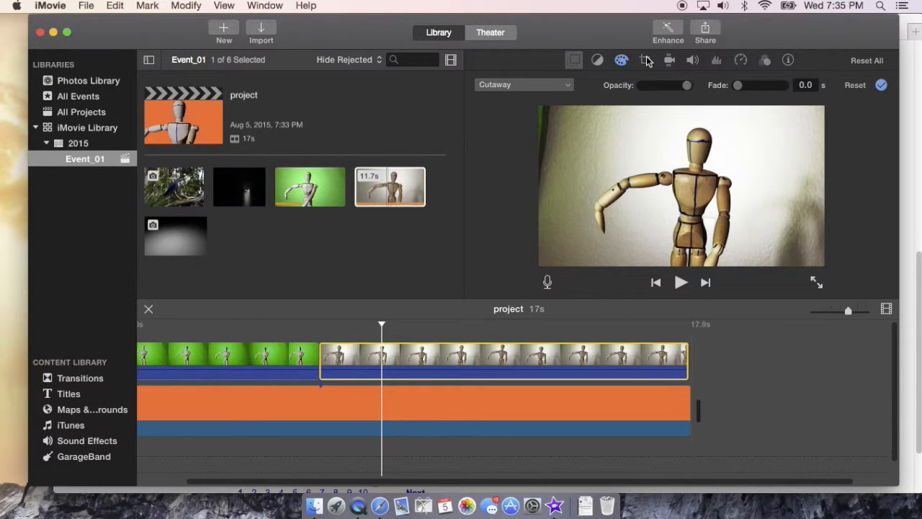
Change the white-wall clip's overlay type from Cutaway to Green/Blue Screen.
click(645, 61)
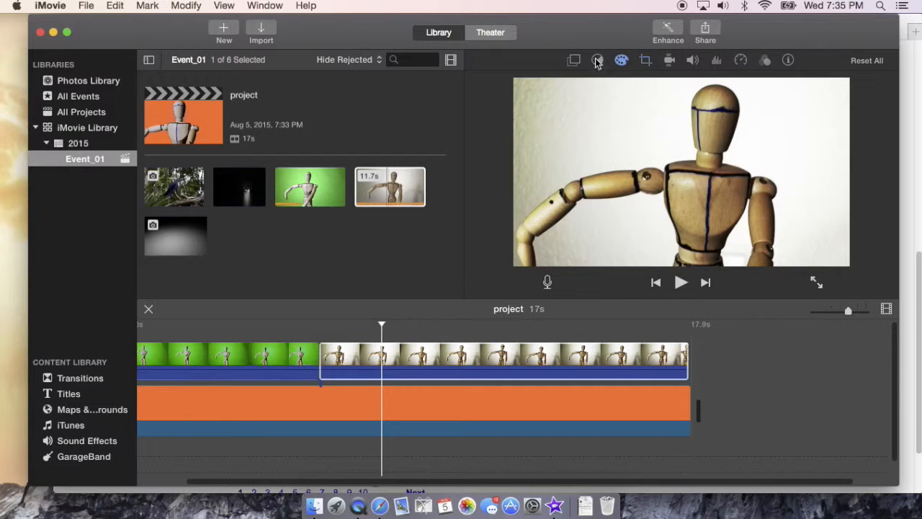
click(573, 61)
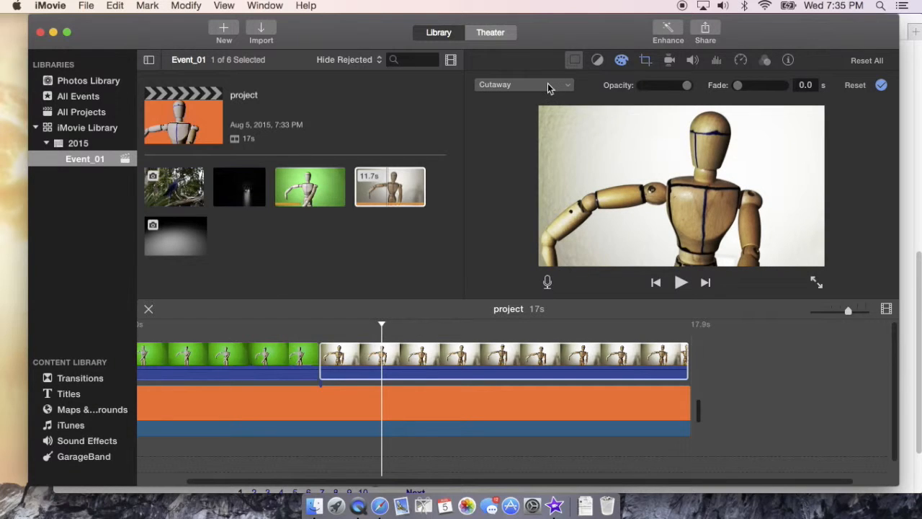
mouse_move(540, 115)
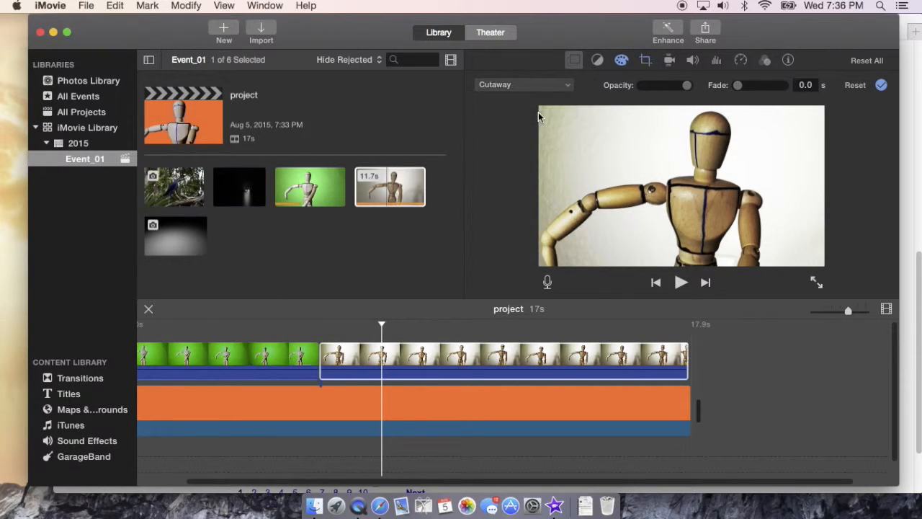
click(525, 84)
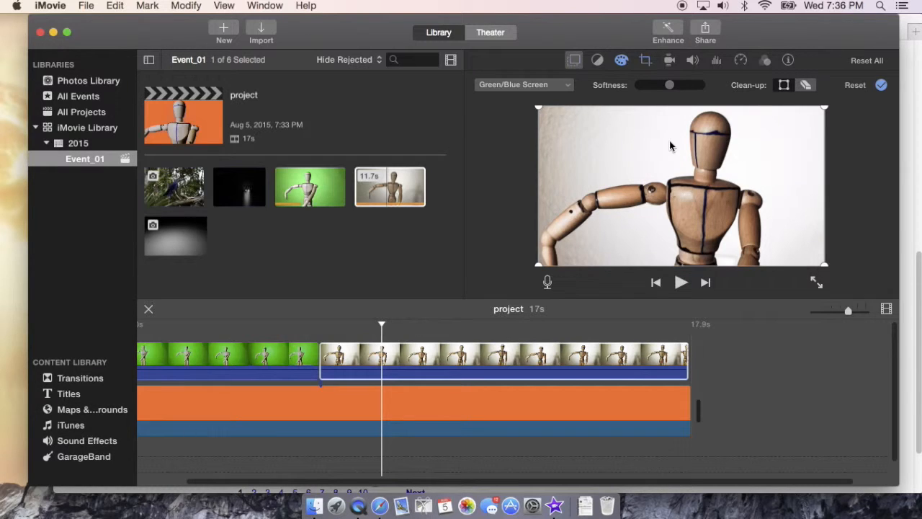
mouse_move(717, 175)
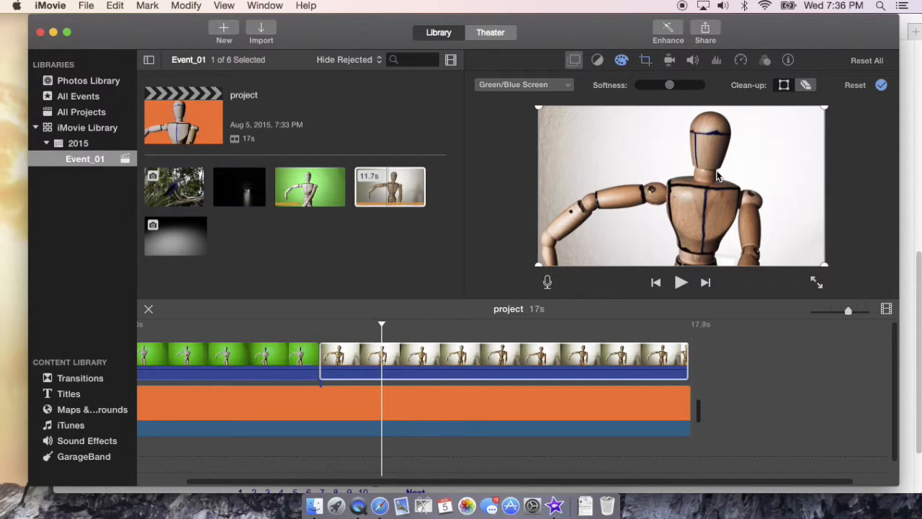
mouse_move(706, 202)
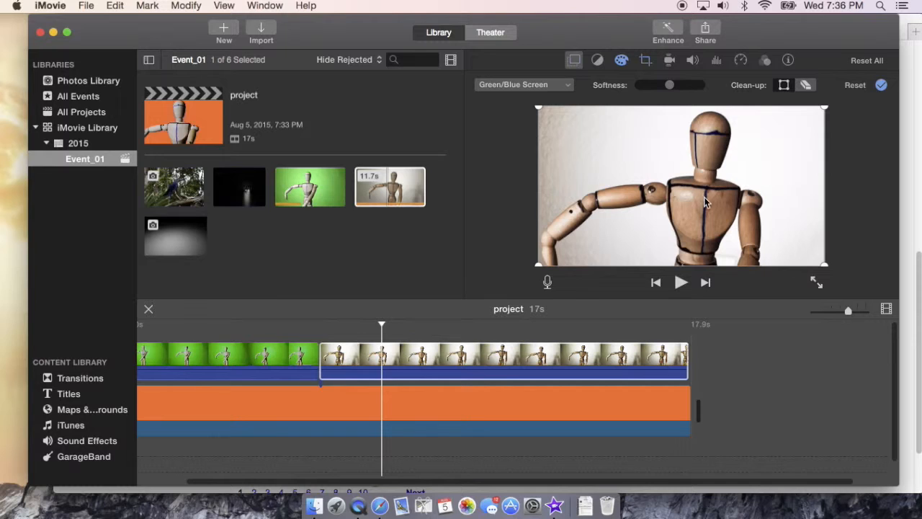
mouse_move(714, 210)
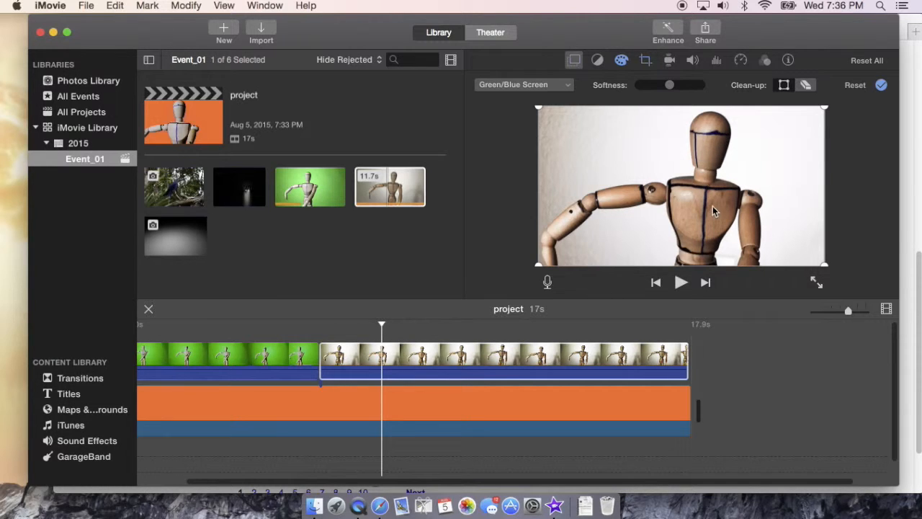
mouse_move(724, 164)
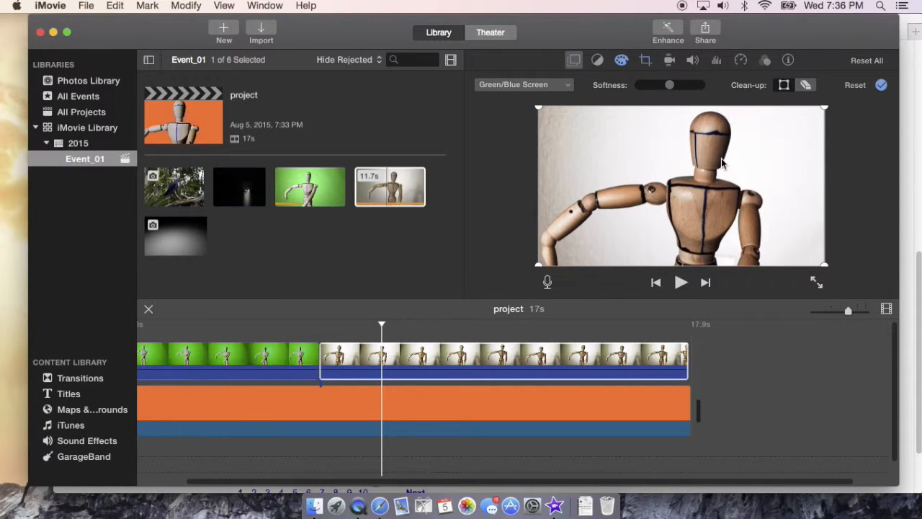
mouse_move(765, 104)
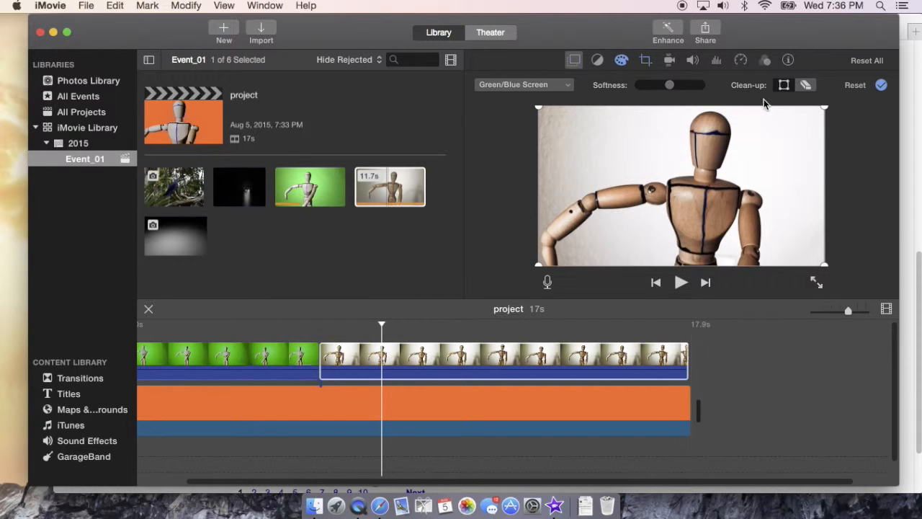
Engage the Clean-up eraser brush for the green/blue screen key.
click(805, 85)
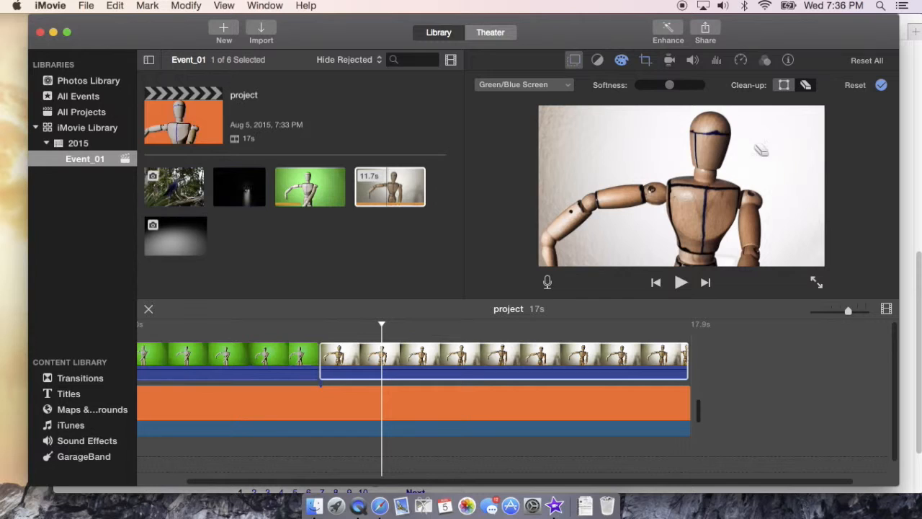
mouse_move(579, 137)
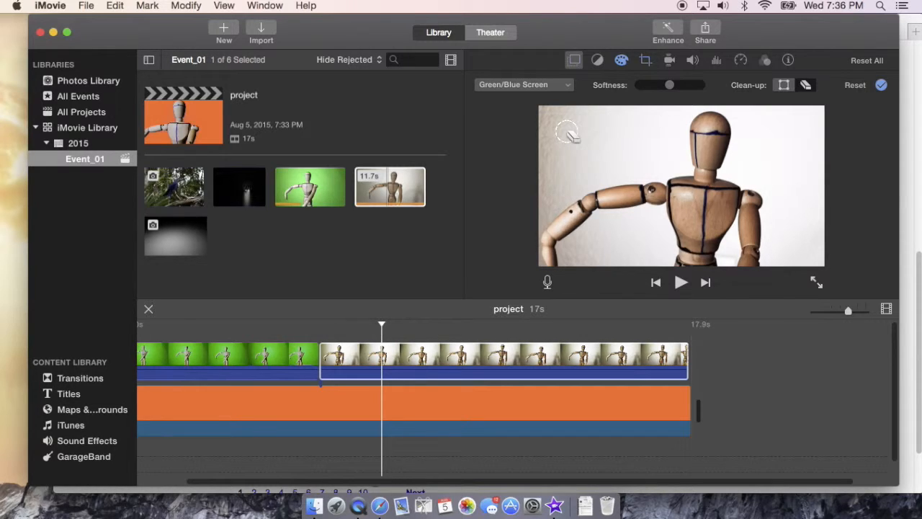
Paint away the white wall around the mannequin, including the lower left, revealing orange.
click(566, 134)
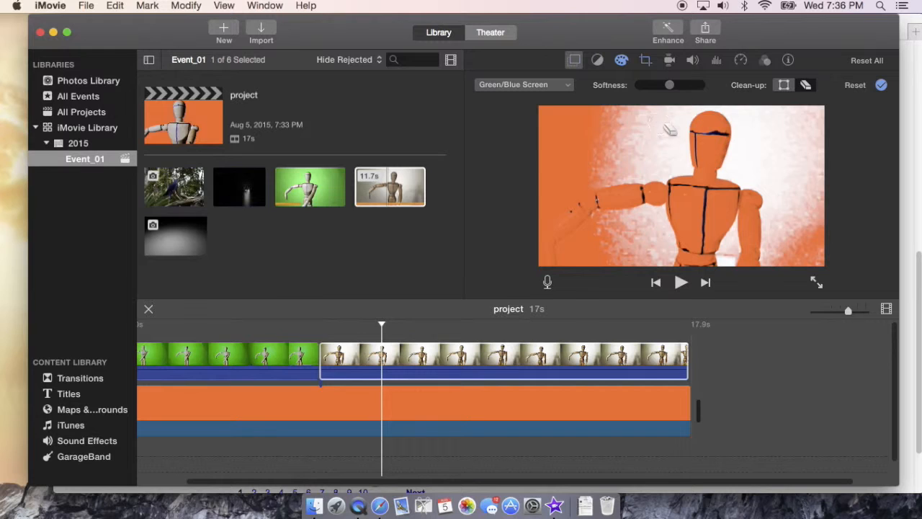
click(781, 137)
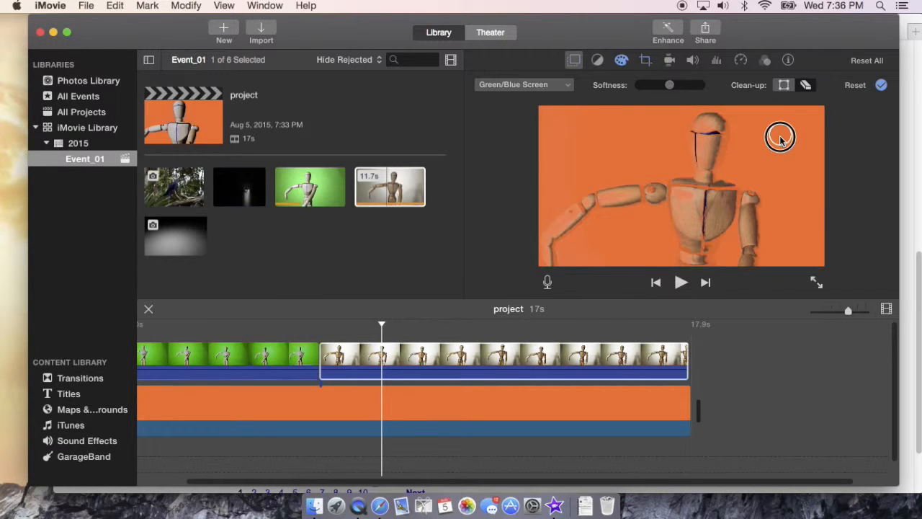
mouse_move(757, 159)
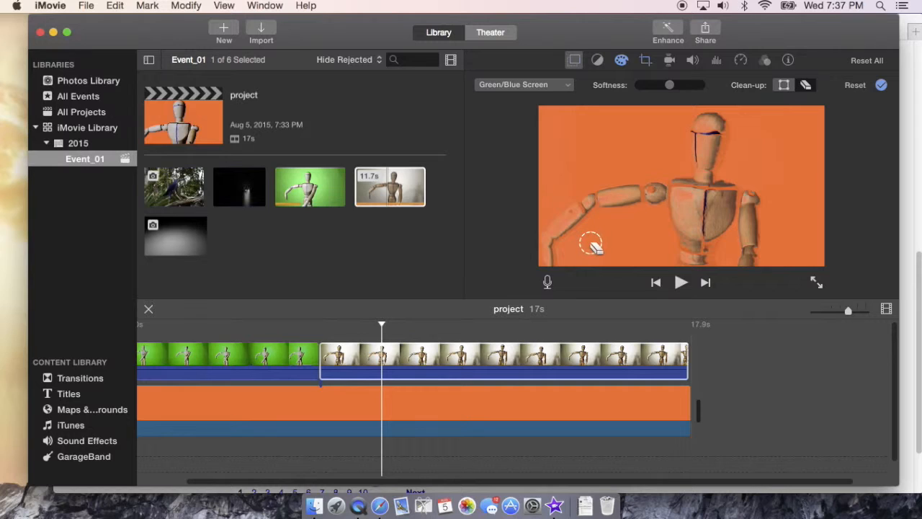
click(621, 60)
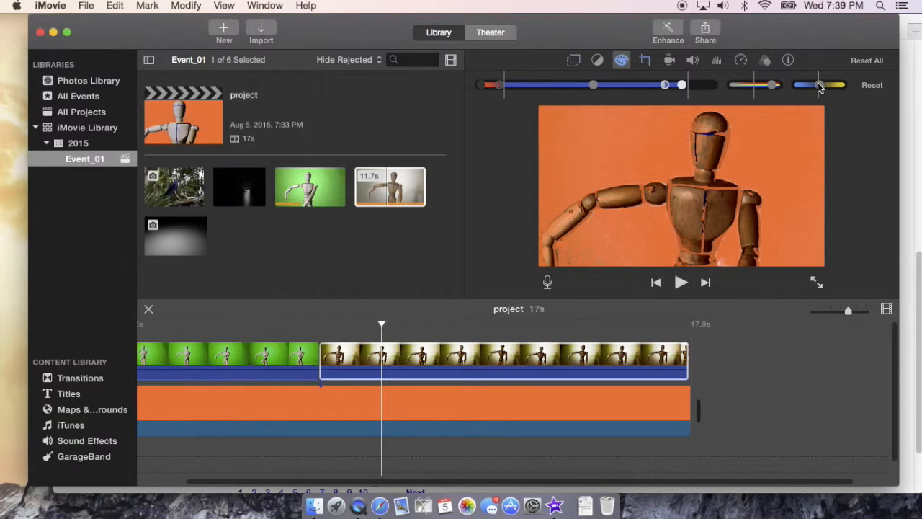
mouse_move(821, 85)
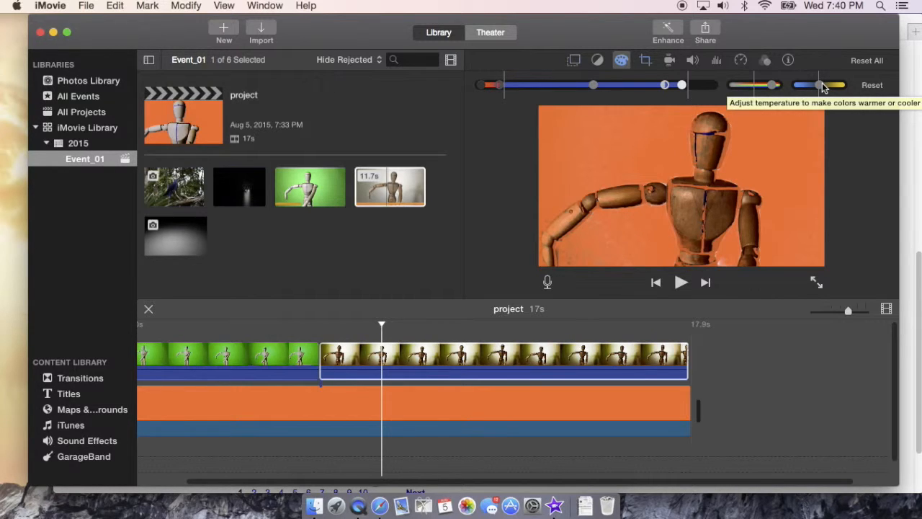
mouse_move(732, 151)
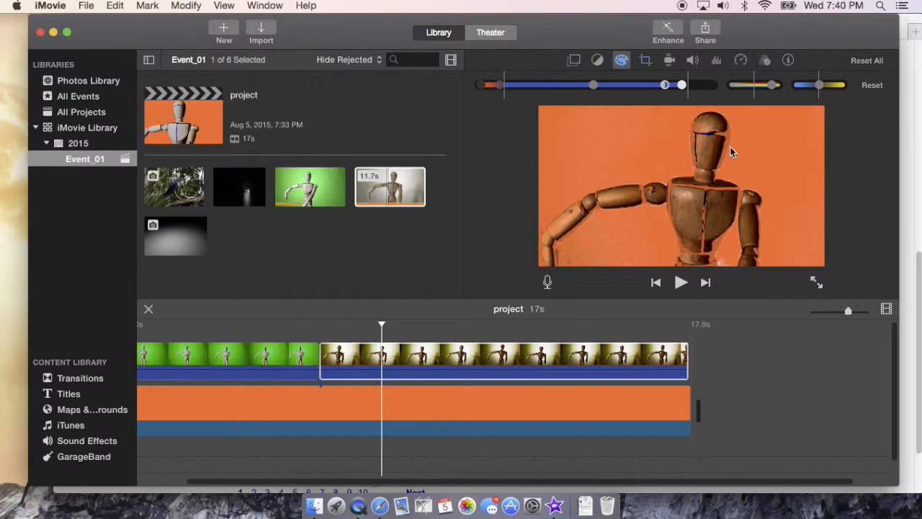
mouse_move(728, 186)
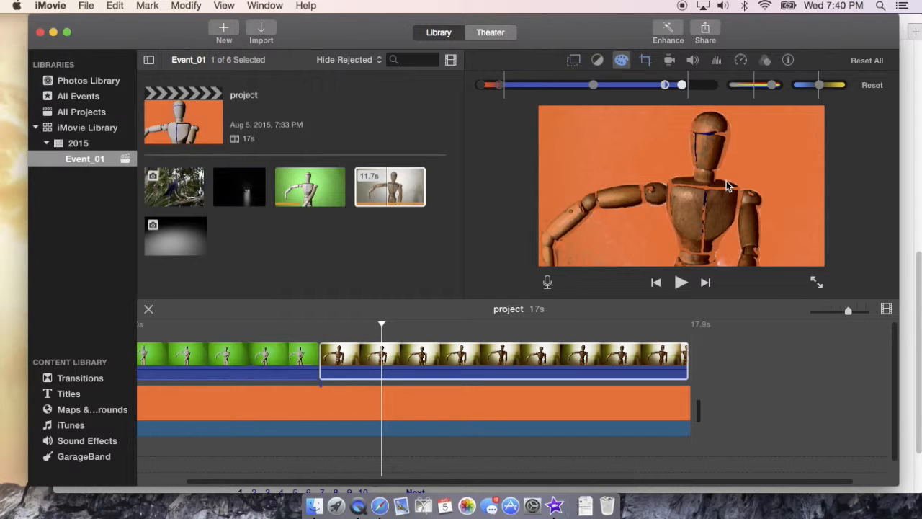
mouse_move(532, 273)
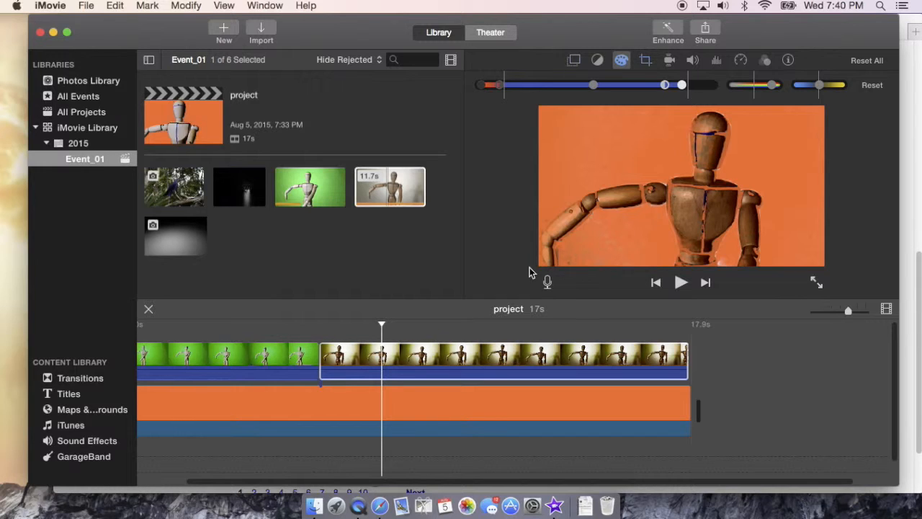
mouse_move(489, 253)
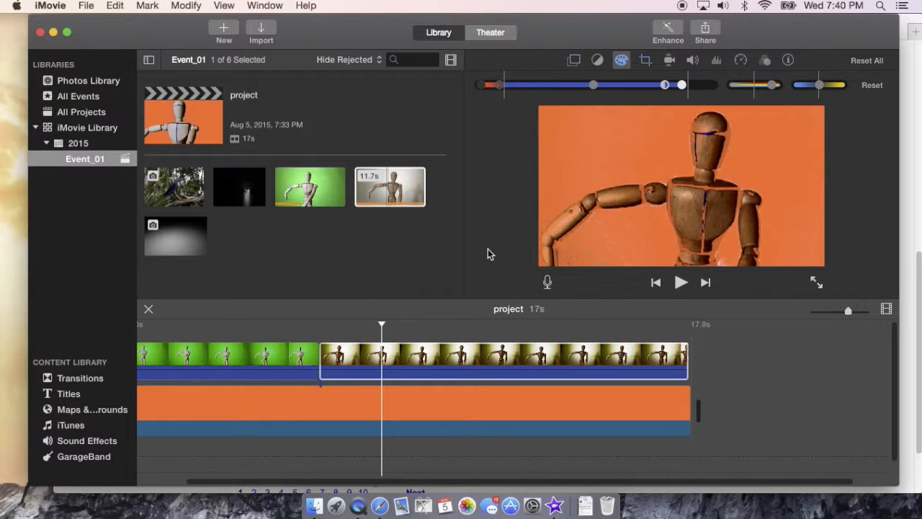
mouse_move(462, 252)
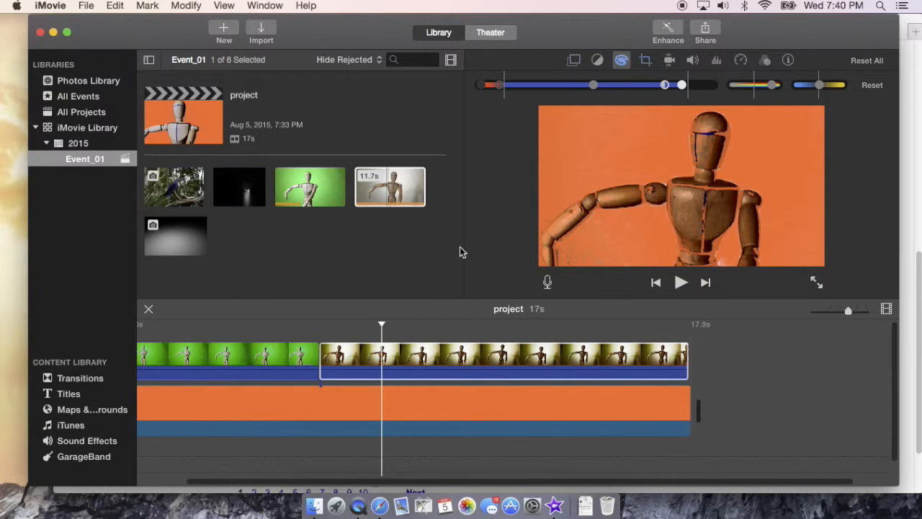
mouse_move(469, 221)
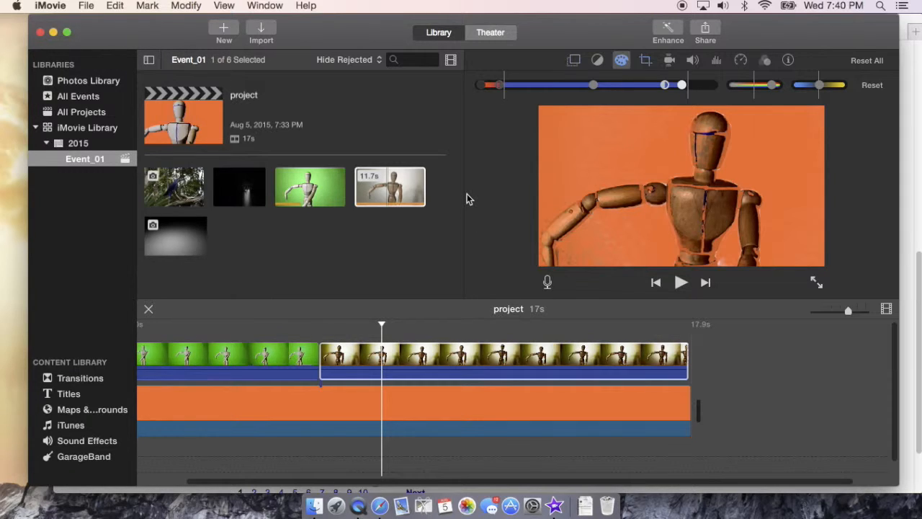
mouse_move(252, 161)
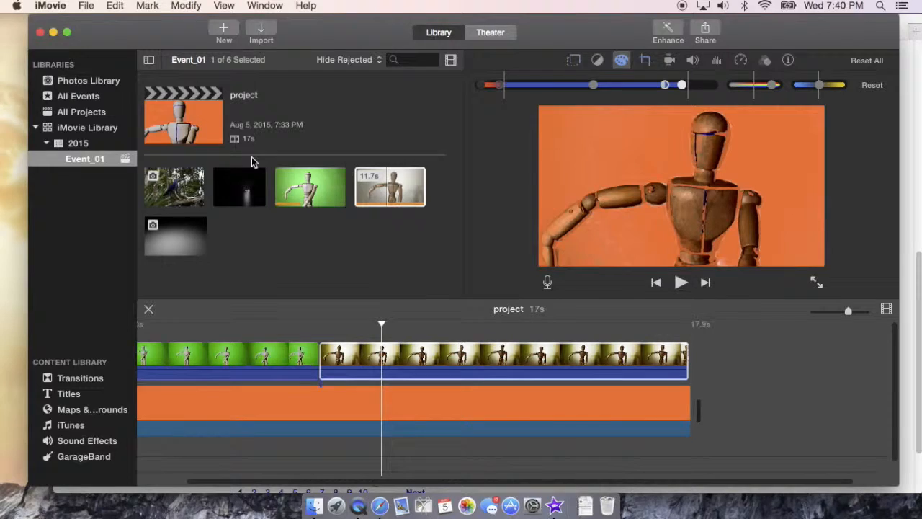